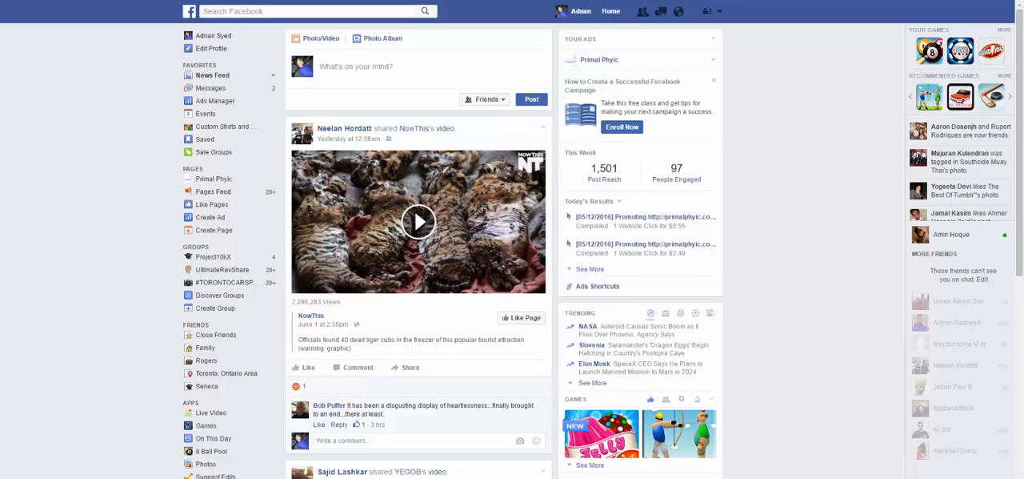
mouse_move(147, 366)
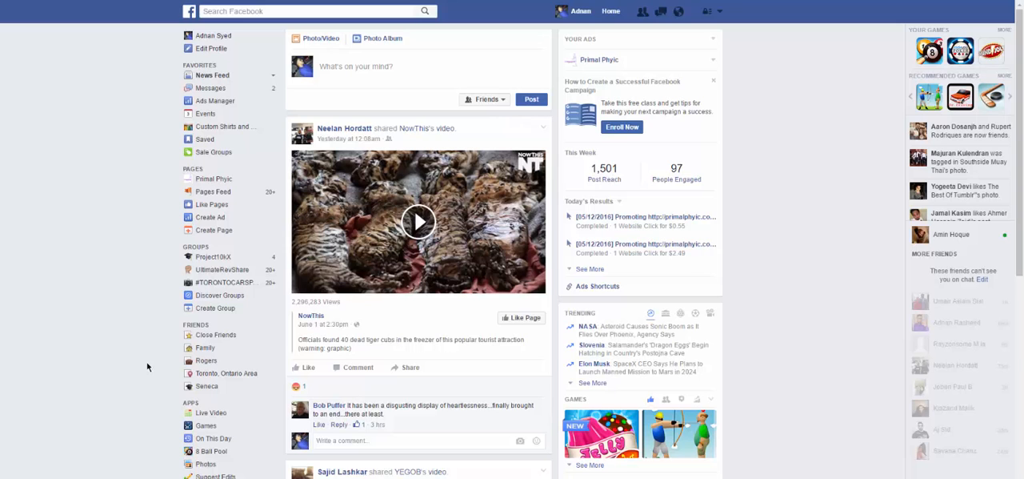
mouse_move(471, 233)
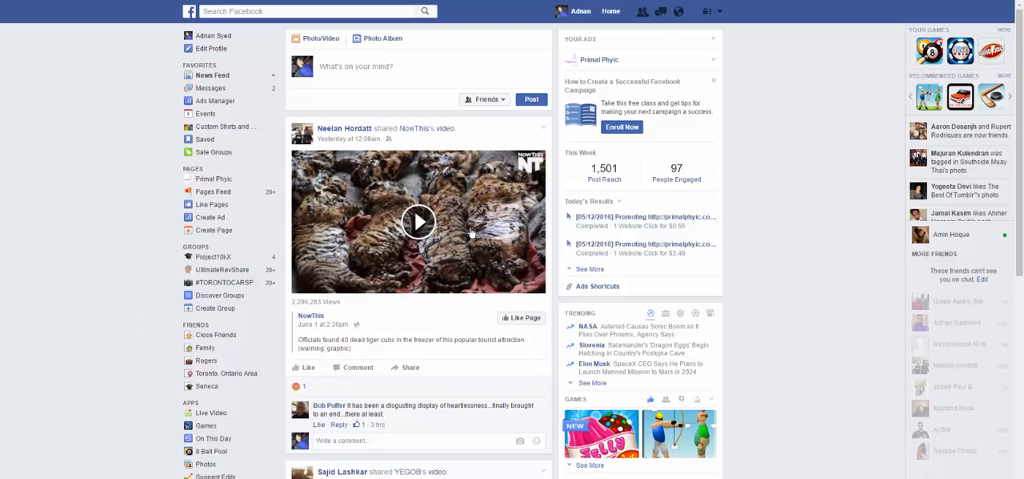
mouse_move(729, 12)
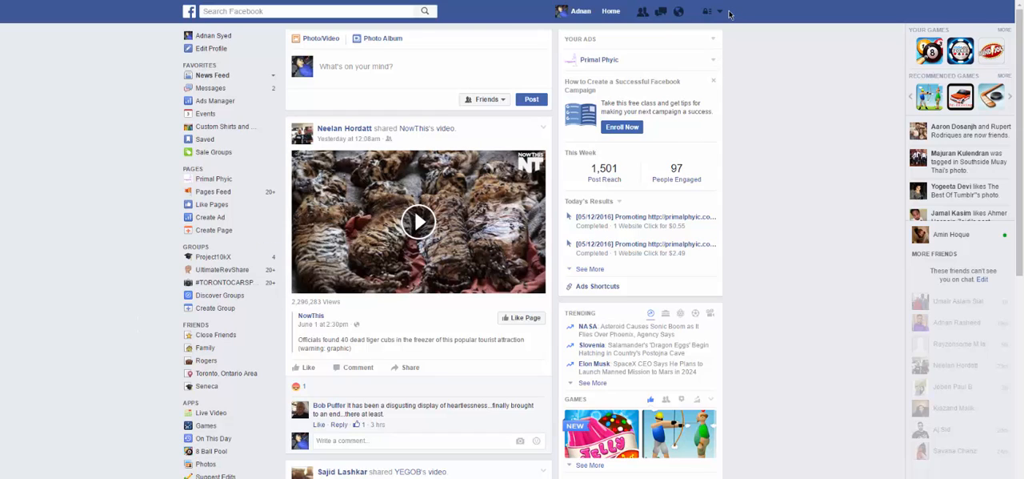
mouse_move(656, 69)
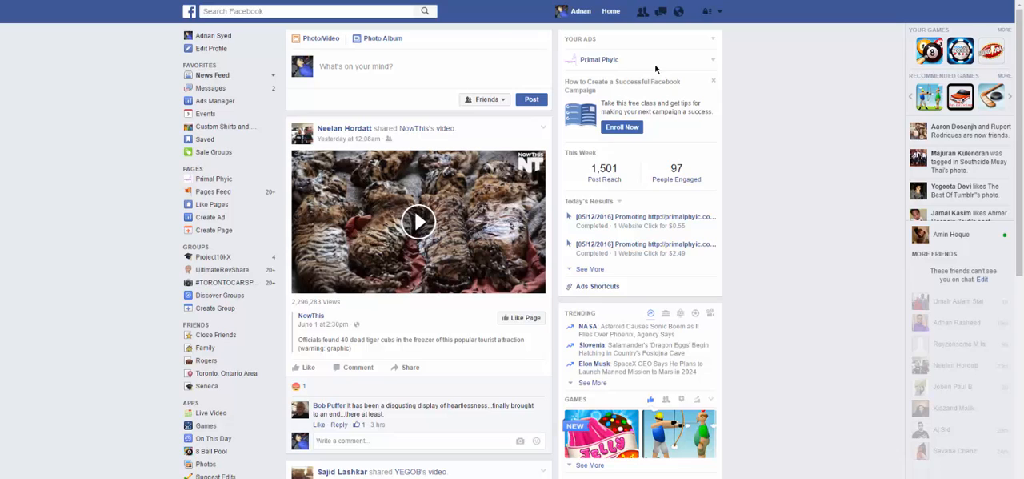
mouse_move(599, 59)
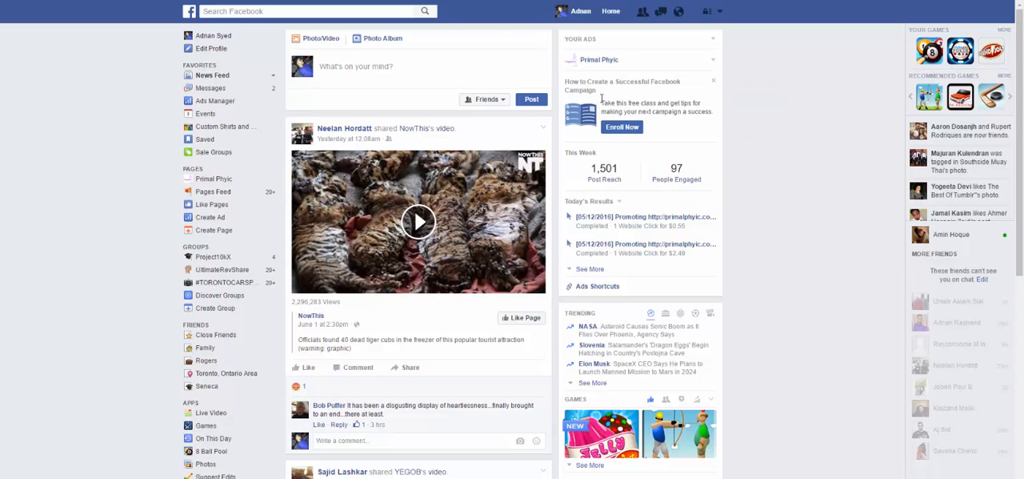
- Open the Primal Phyic business page from the sidebar and scroll down its timeline
click(213, 179)
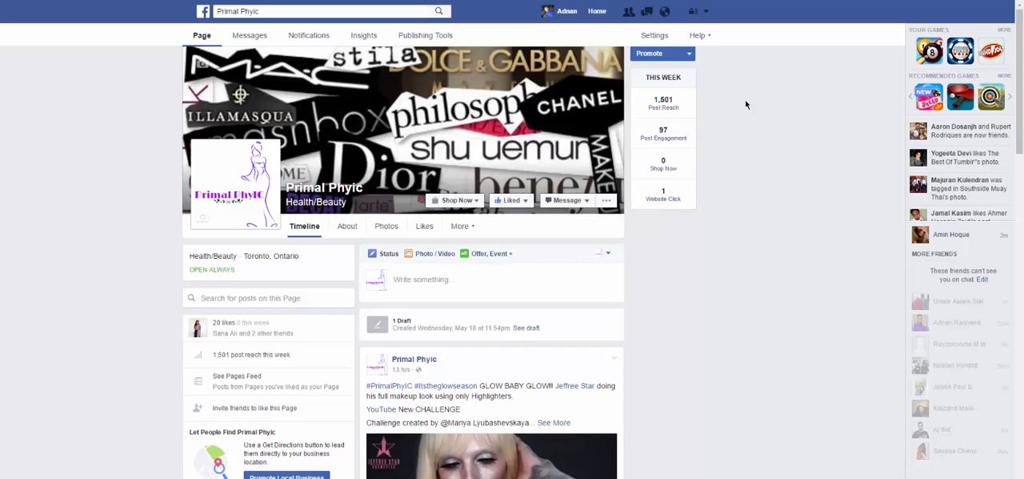
scroll(down, 3)
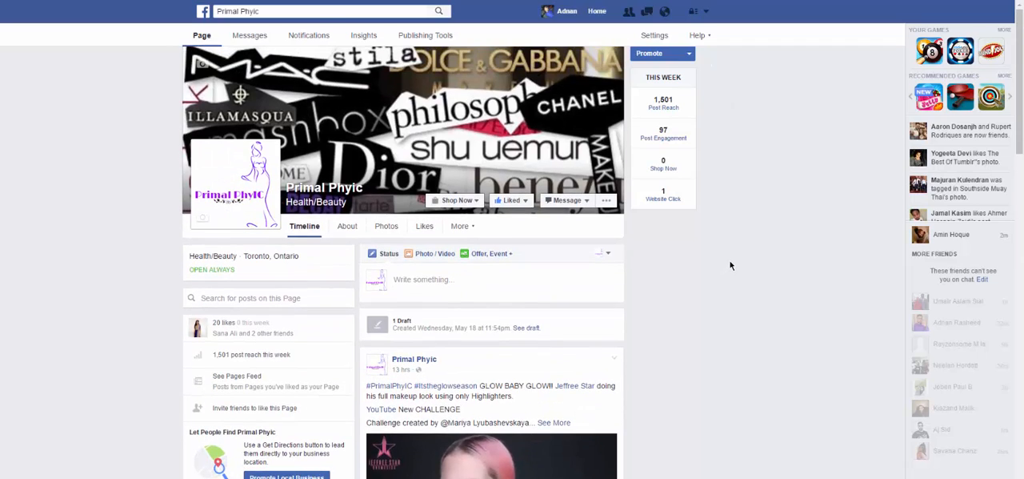
mouse_move(684, 253)
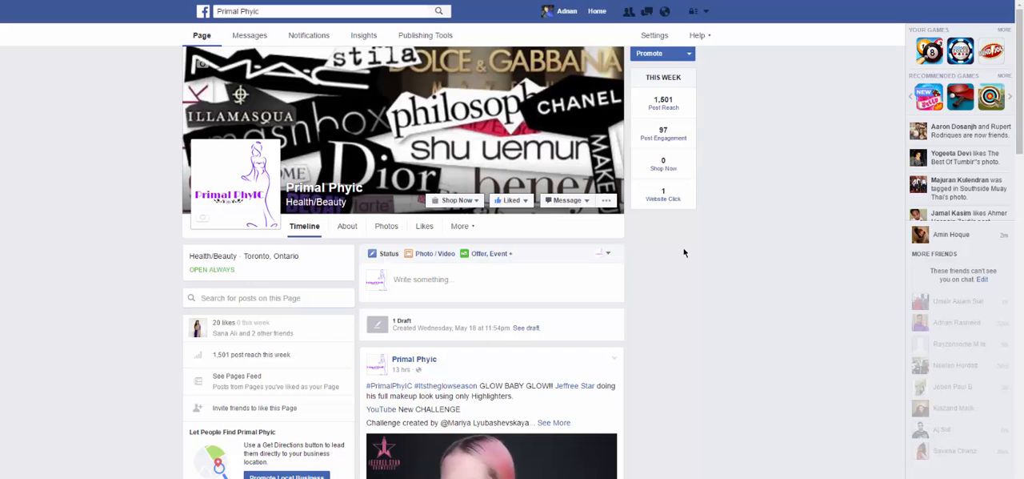
mouse_move(405, 267)
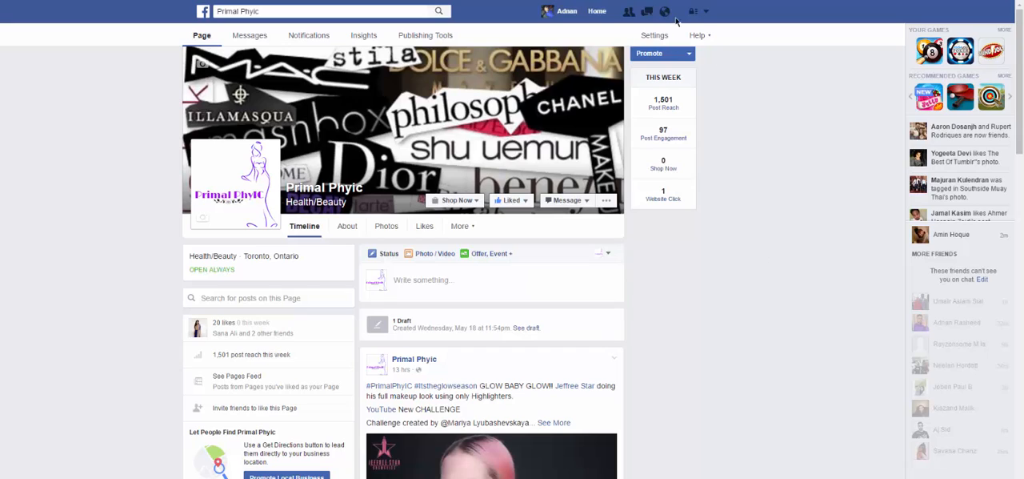
mouse_move(704, 14)
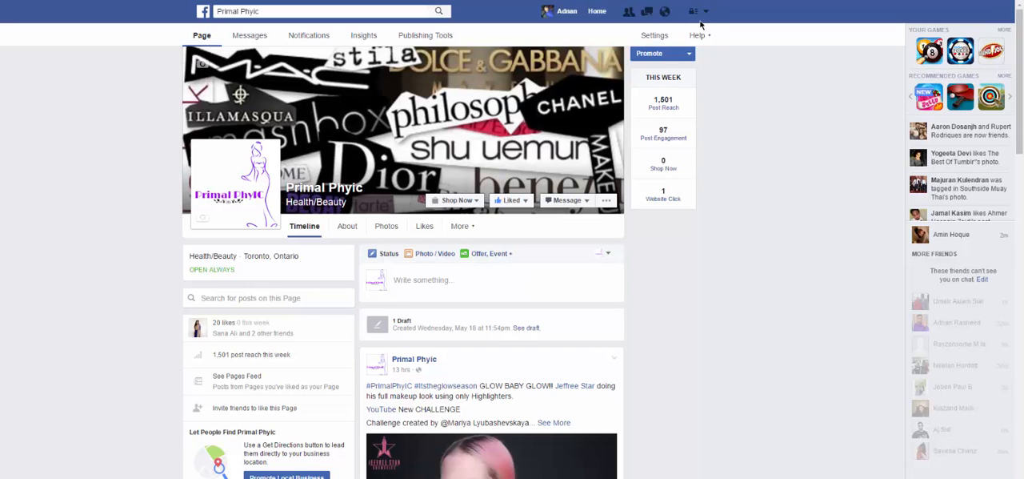
click(705, 11)
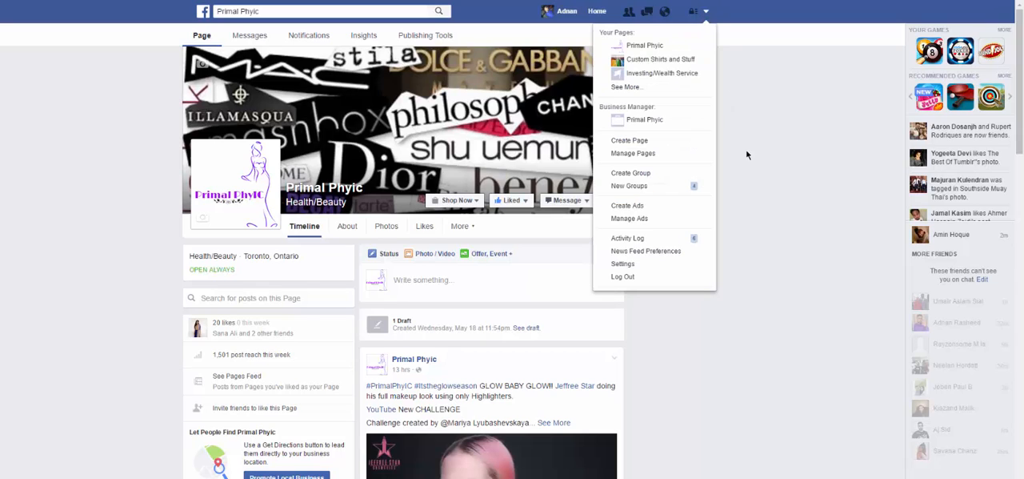
mouse_move(750, 116)
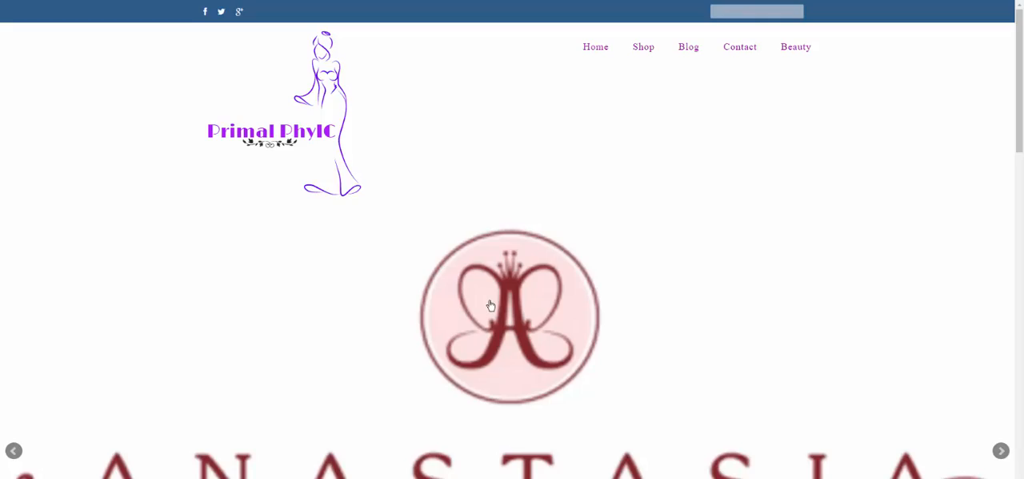
scroll(down, 3)
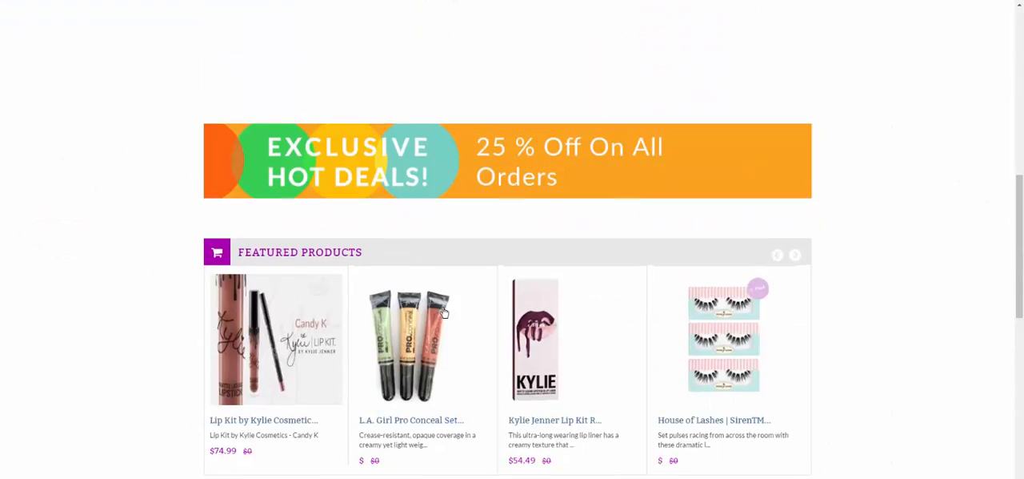
scroll(down, 3)
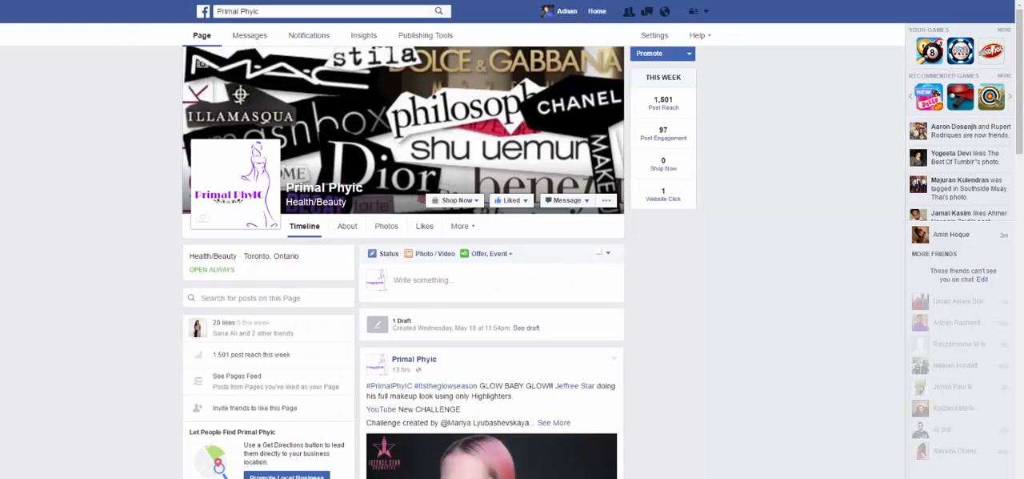
- Open Ads Manager on the Adnan Syed ad account's campaigns and show the ads tools menu
click(694, 10)
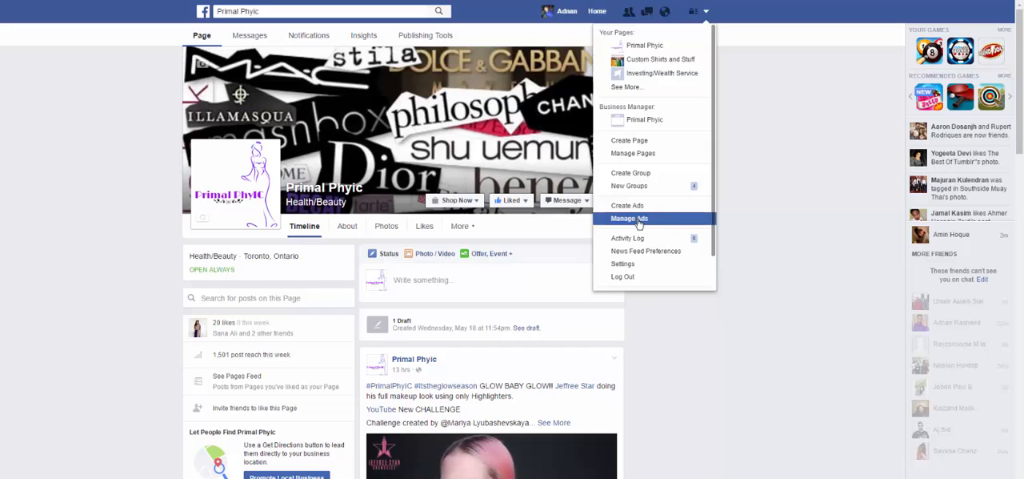
click(629, 217)
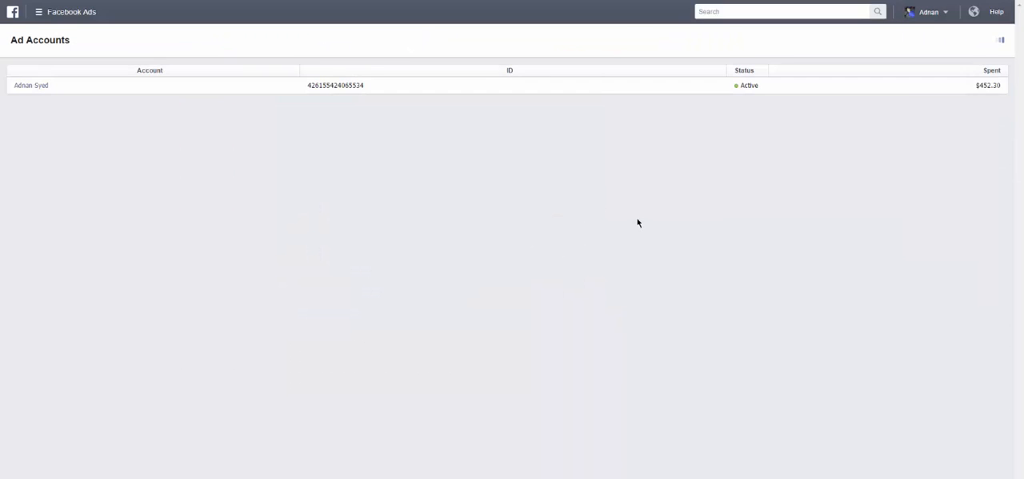
click(1000, 40)
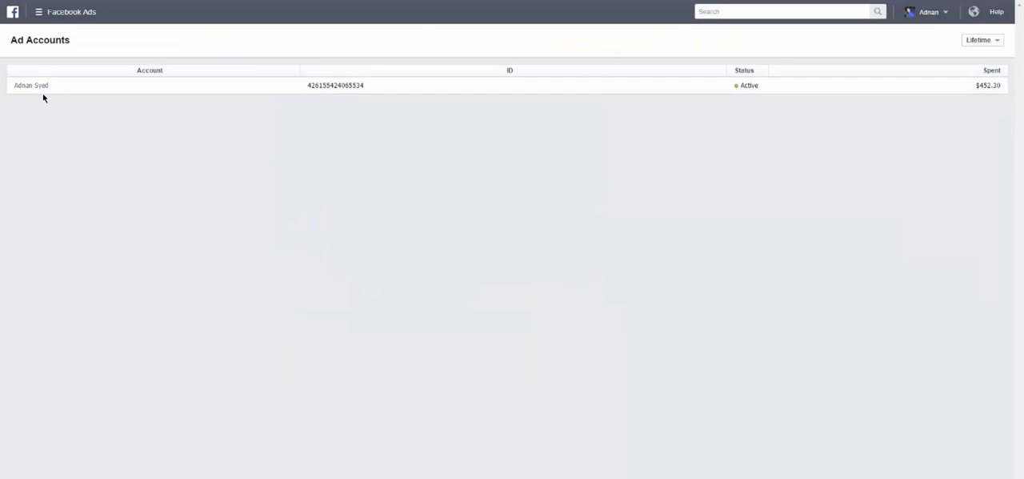
click(31, 86)
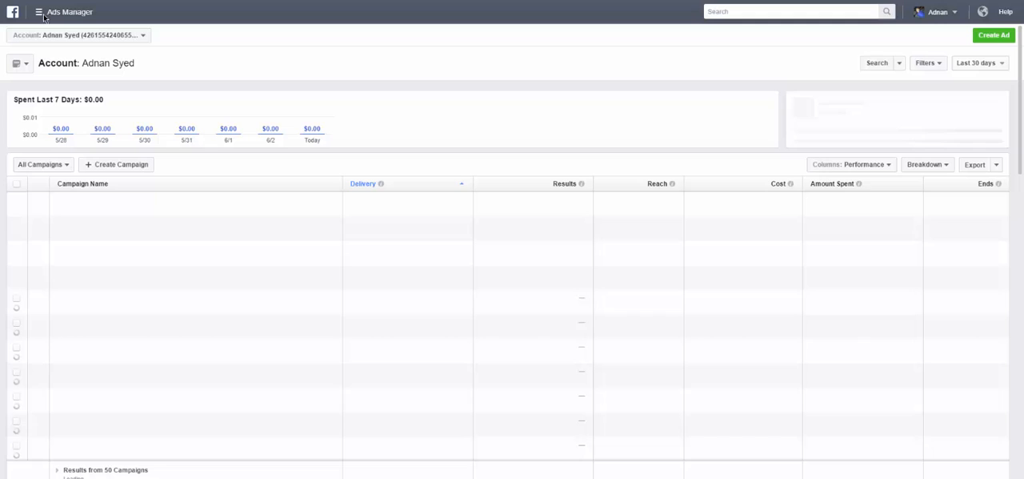
click(38, 11)
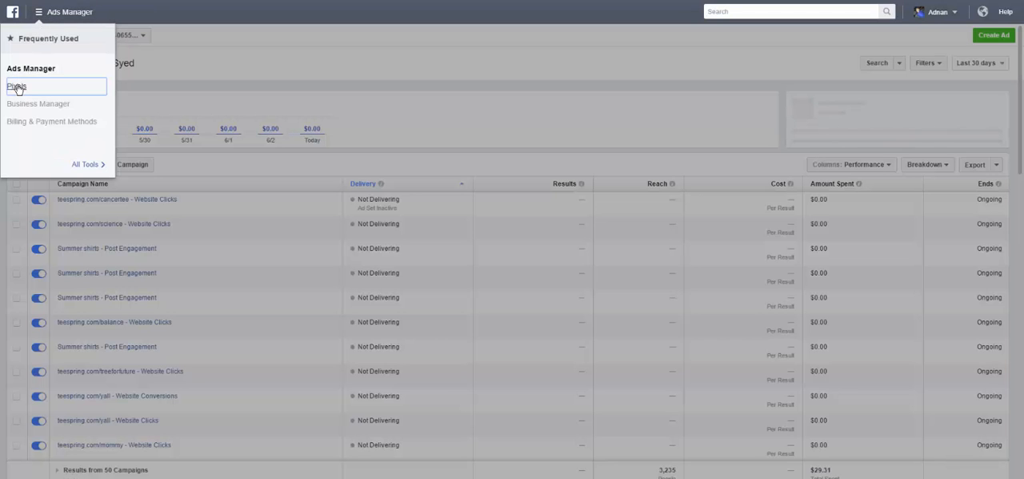
click(17, 86)
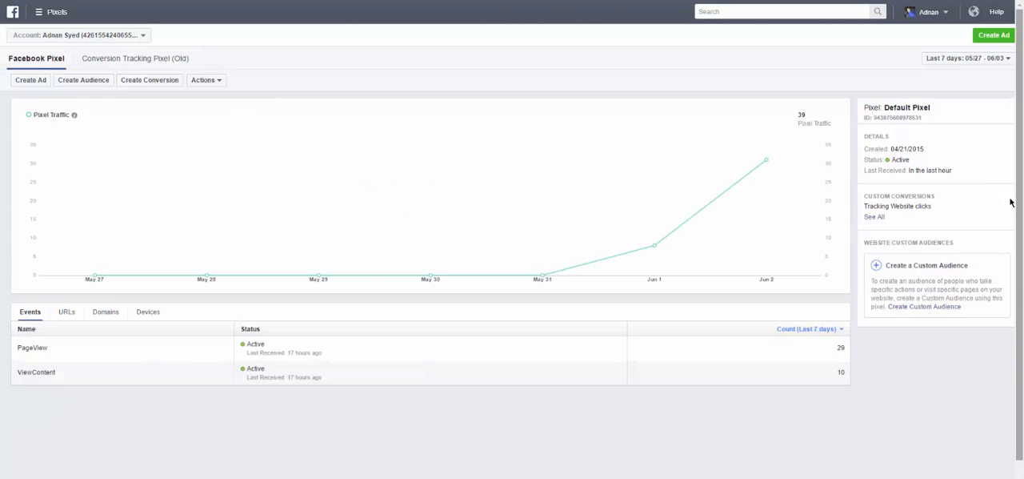
mouse_move(461, 439)
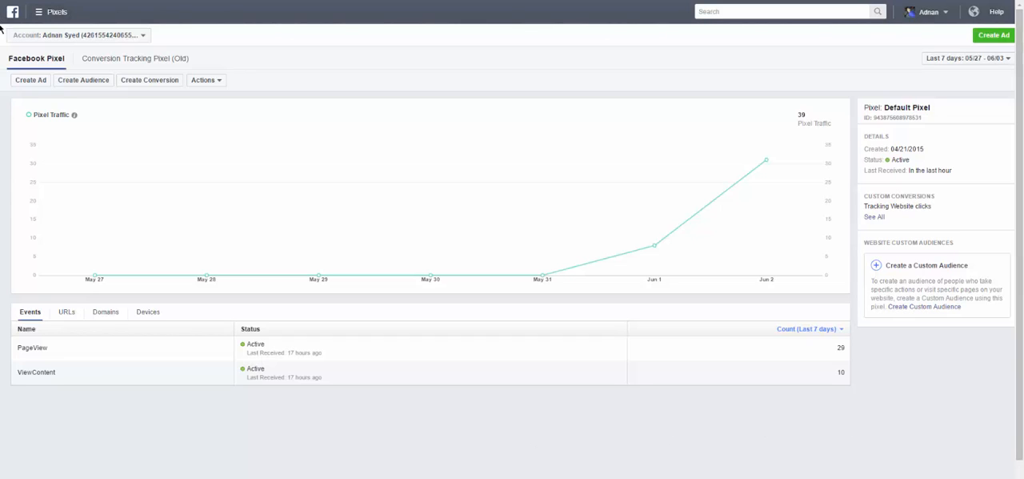
mouse_move(968, 72)
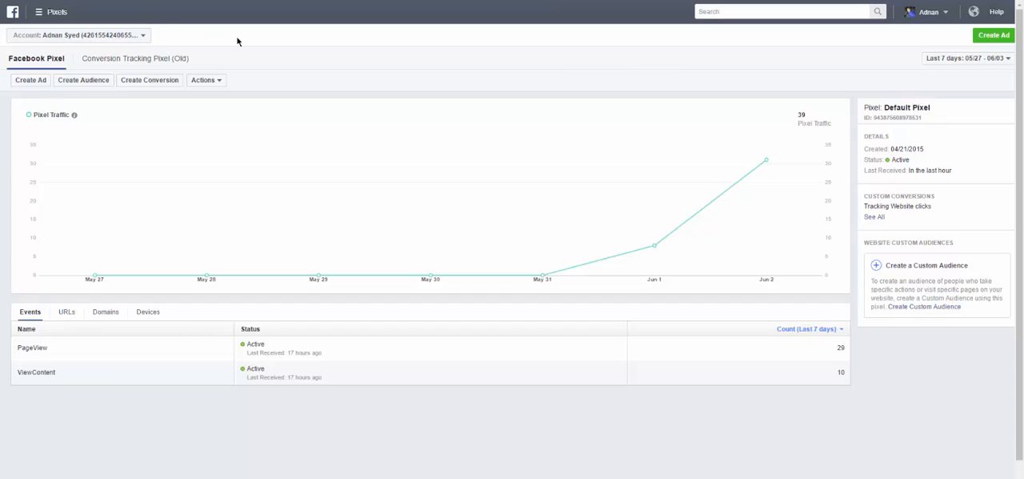
mouse_move(282, 36)
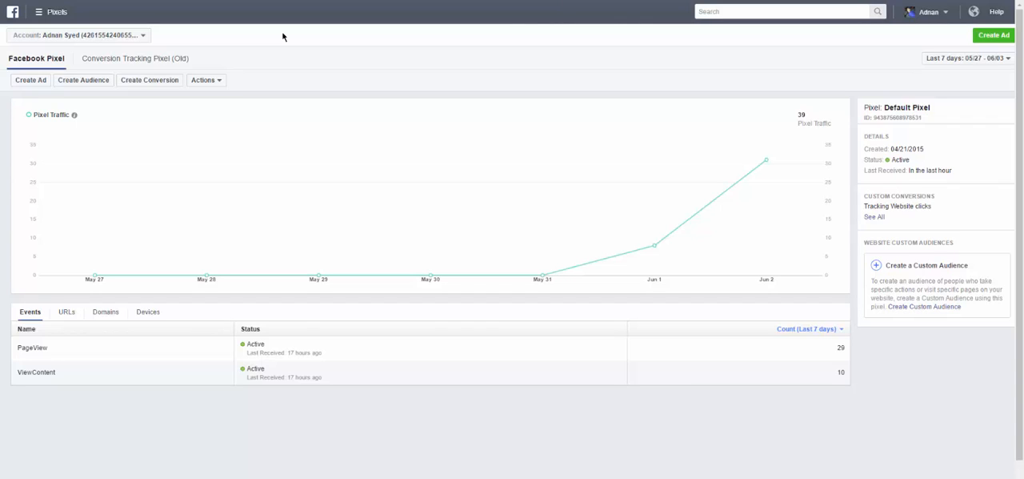
mouse_move(258, 38)
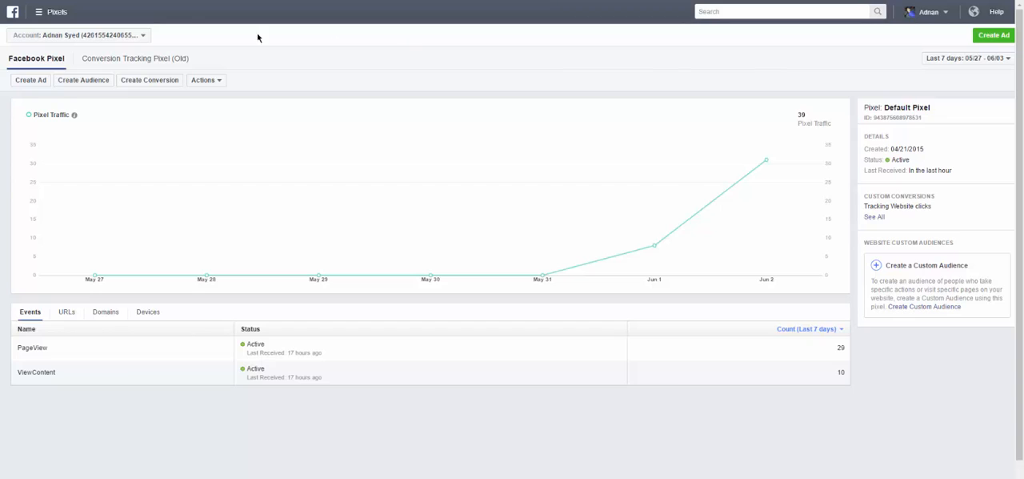
mouse_move(212, 57)
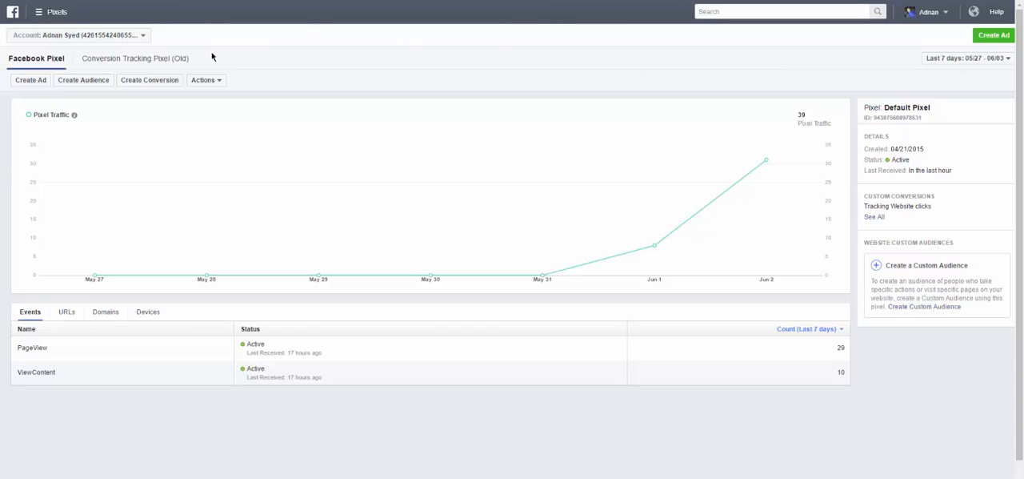
mouse_move(223, 49)
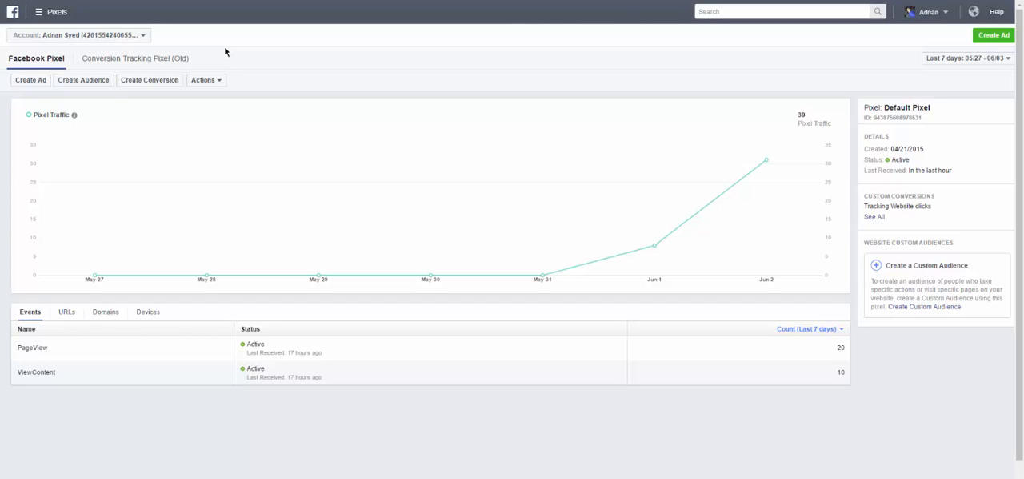
mouse_move(226, 54)
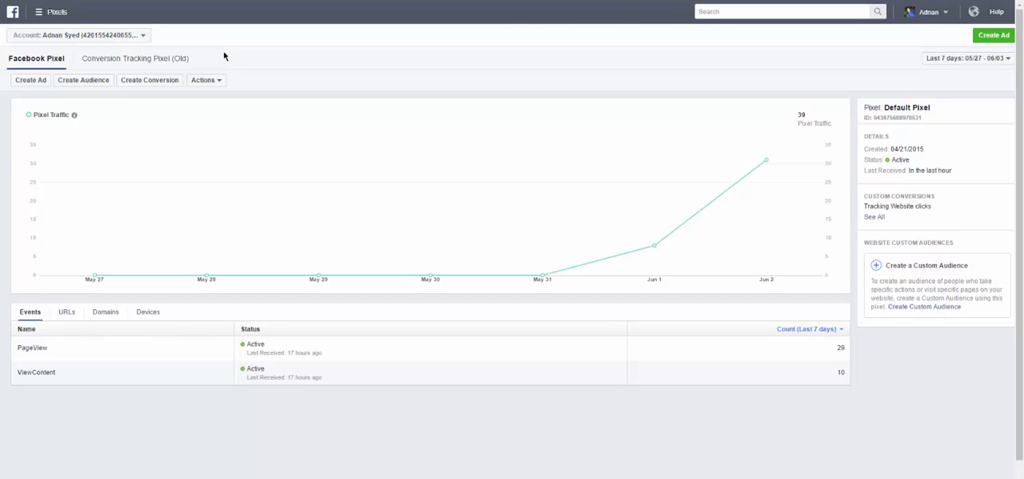
mouse_move(227, 67)
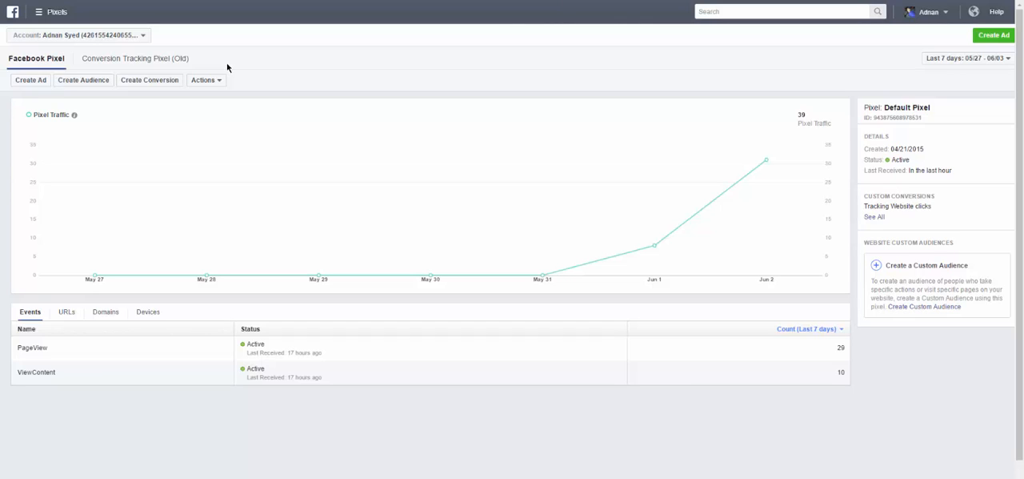
mouse_move(181, 138)
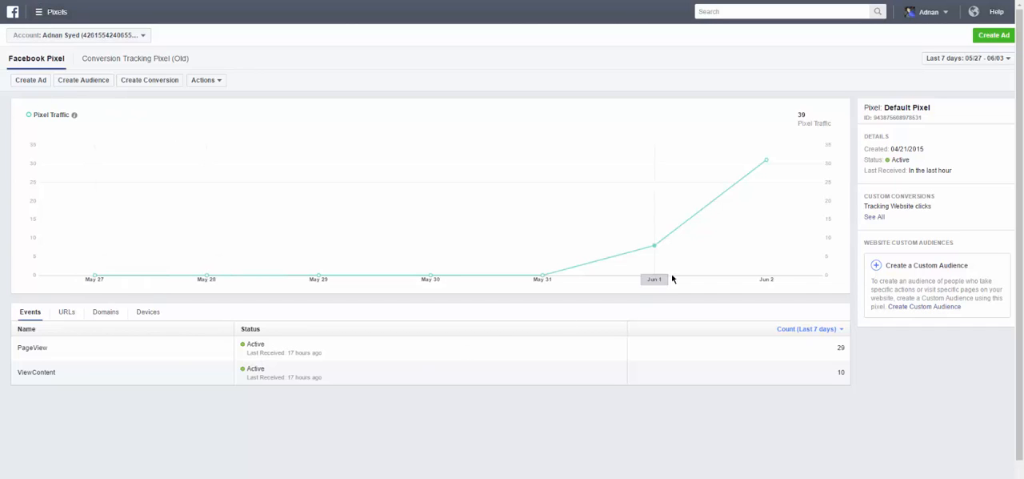
mouse_move(539, 298)
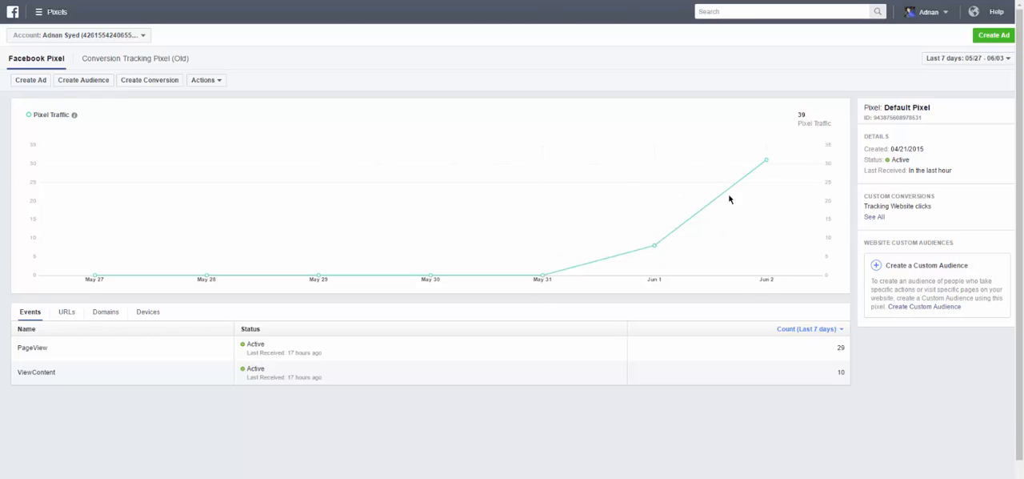
mouse_move(4, 197)
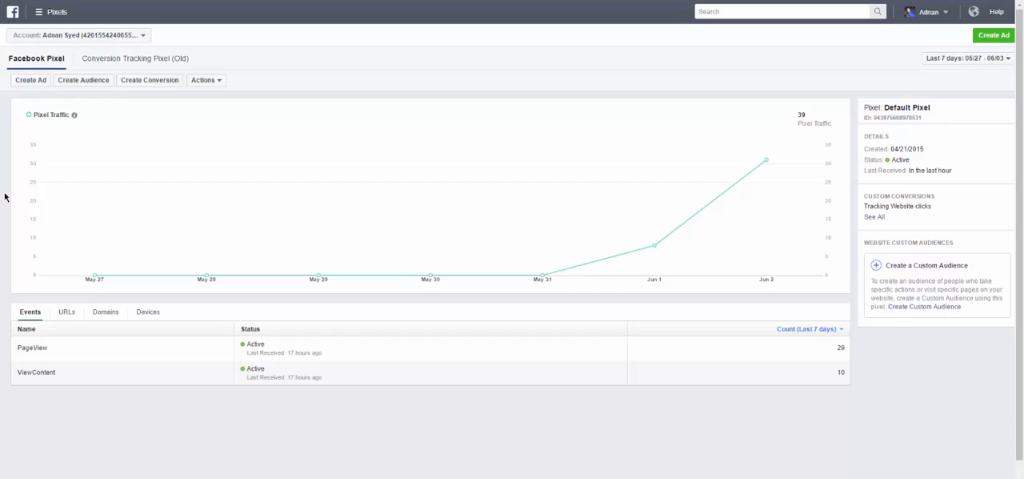
mouse_move(542, 277)
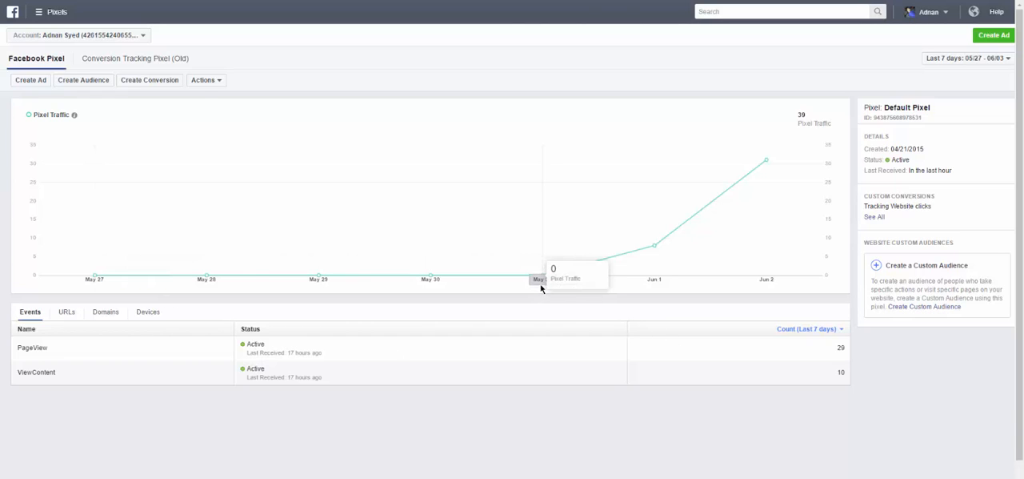
mouse_move(764, 162)
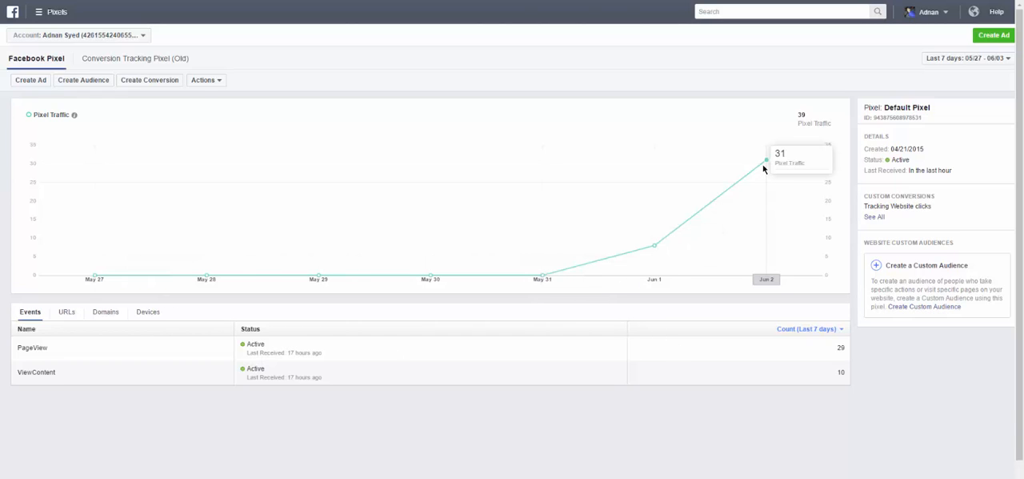
mouse_move(684, 274)
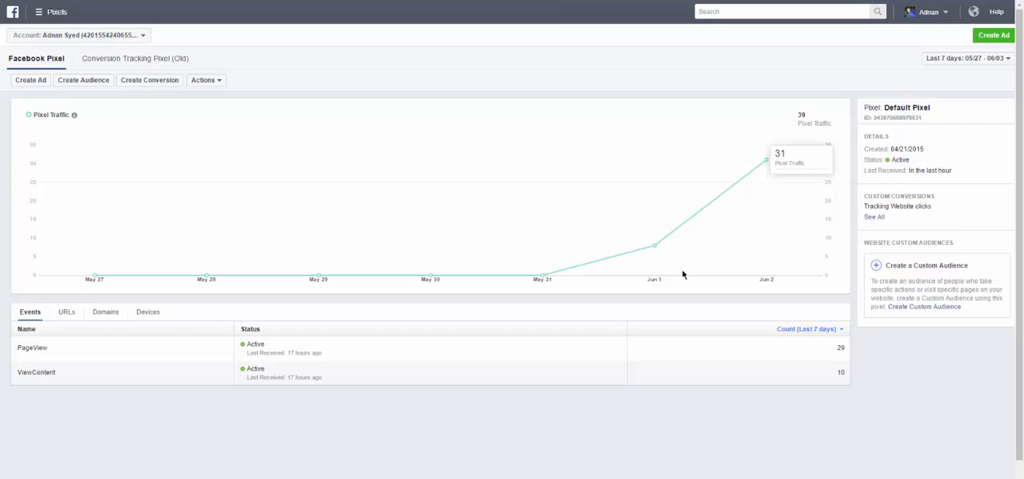
mouse_move(644, 292)
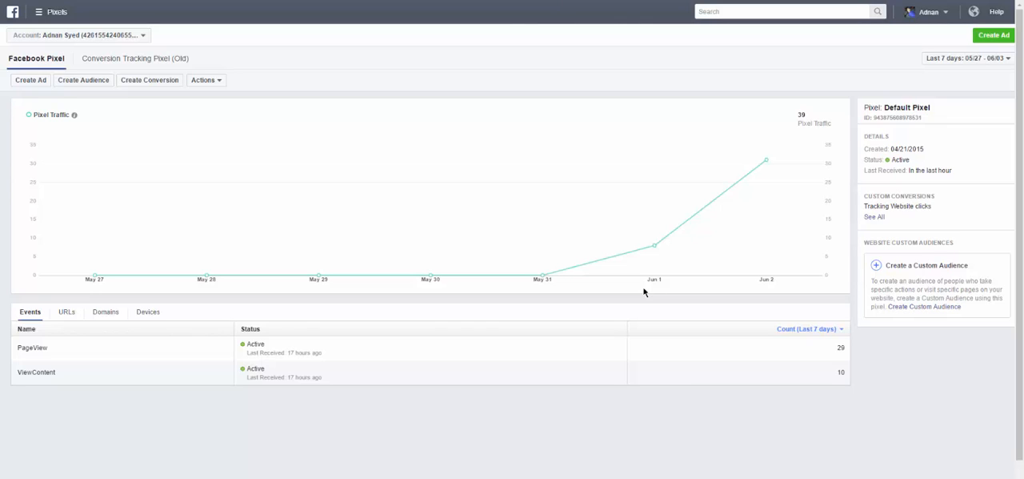
mouse_move(601, 302)
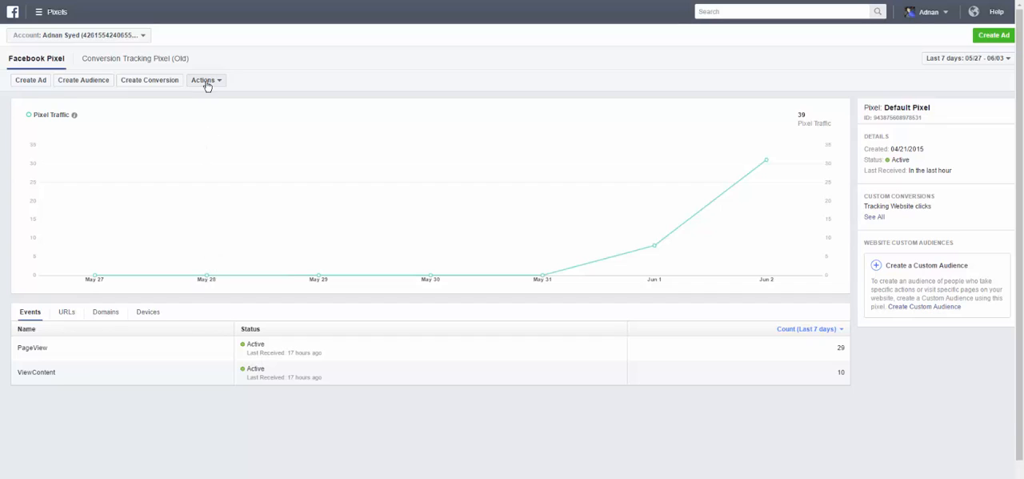
- Show the Default Pixel's base code through Actions > View Pixel Code
click(205, 79)
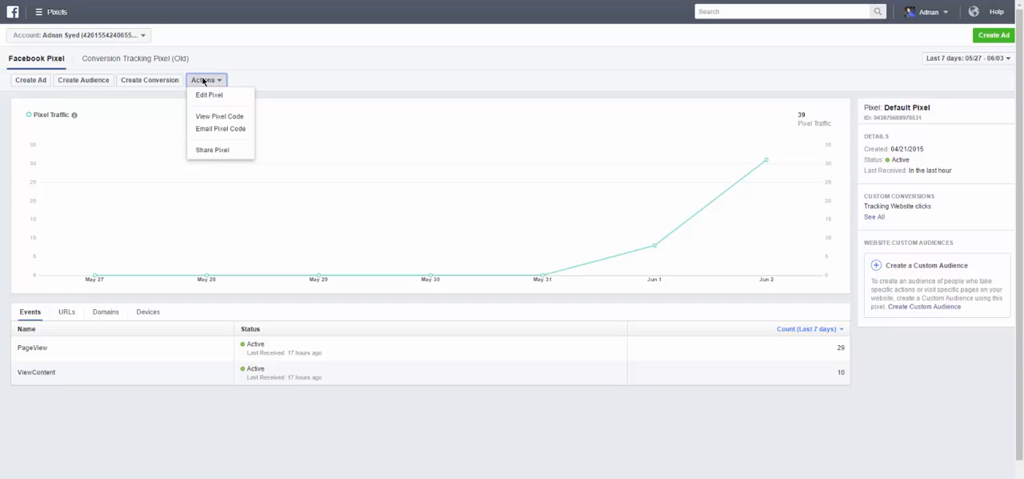
mouse_move(219, 117)
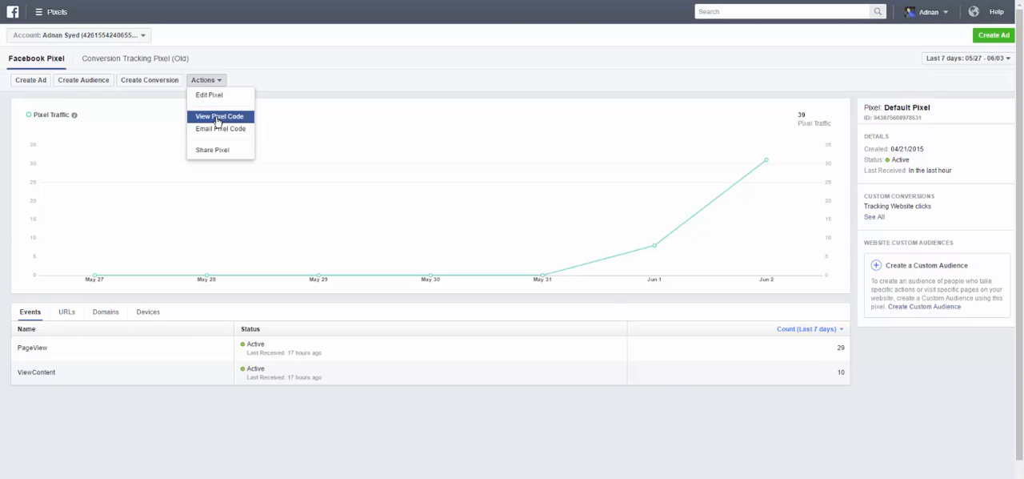
click(219, 116)
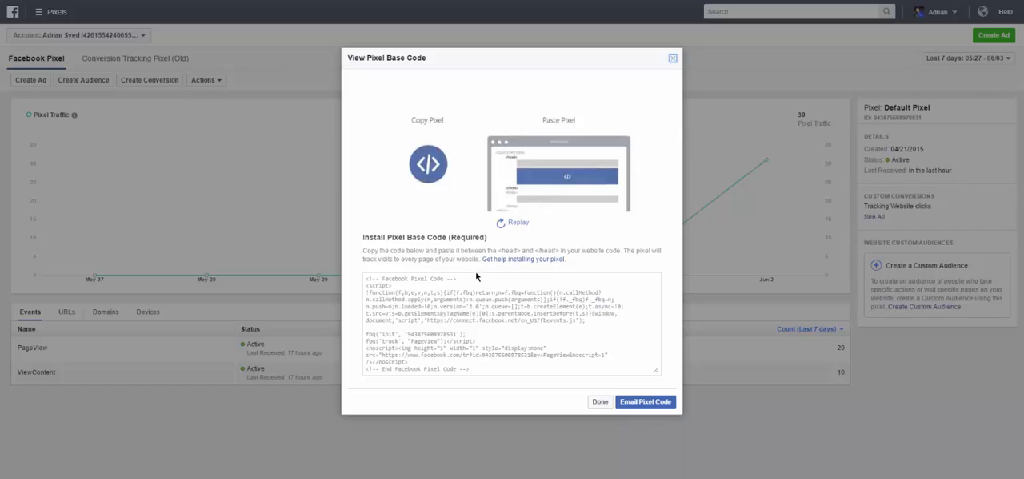
mouse_move(492, 121)
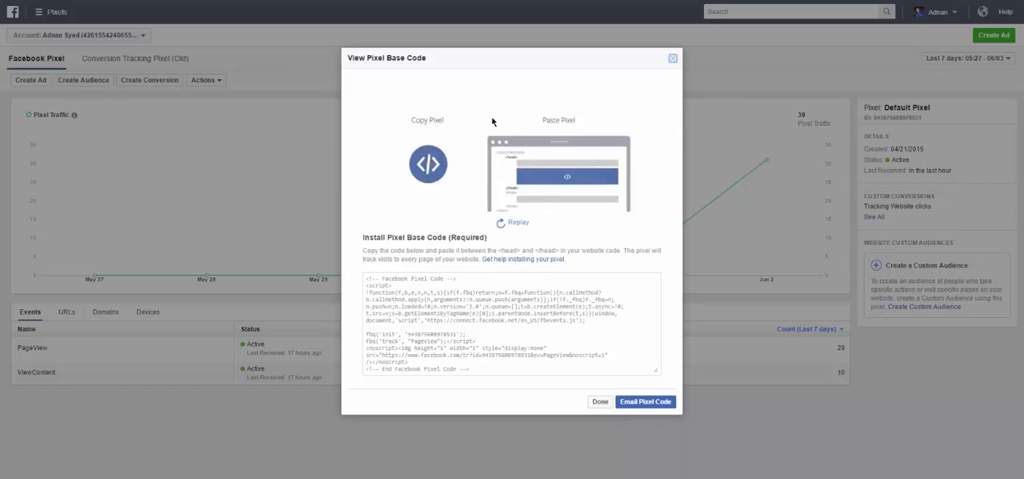
mouse_move(627, 175)
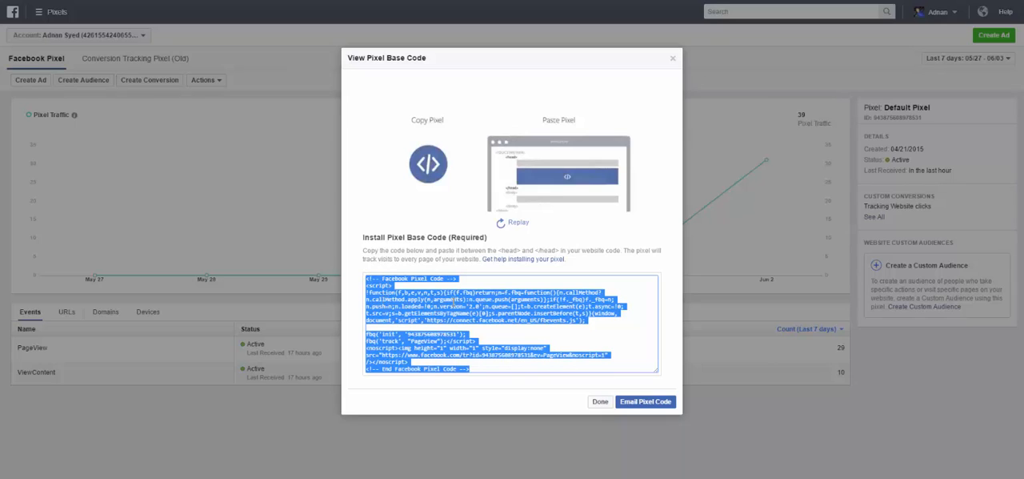
mouse_move(553, 194)
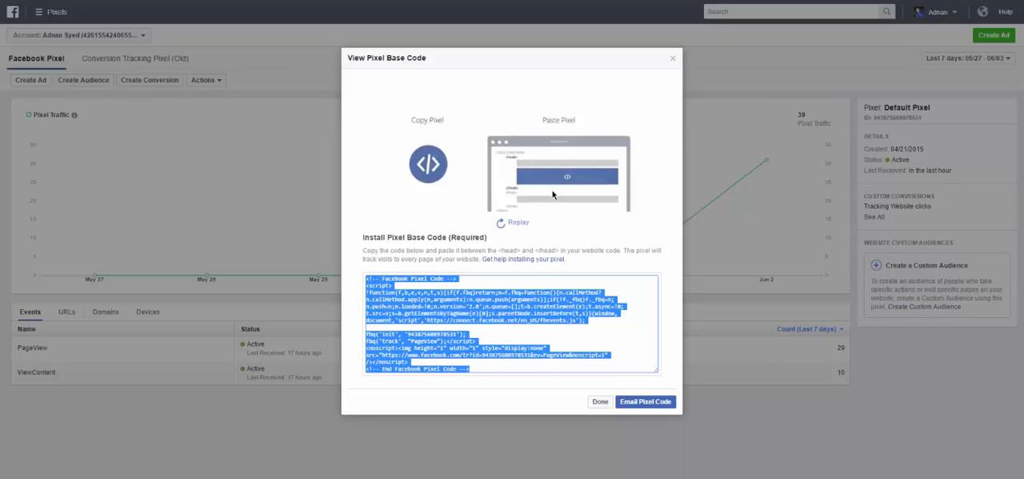
mouse_move(645, 401)
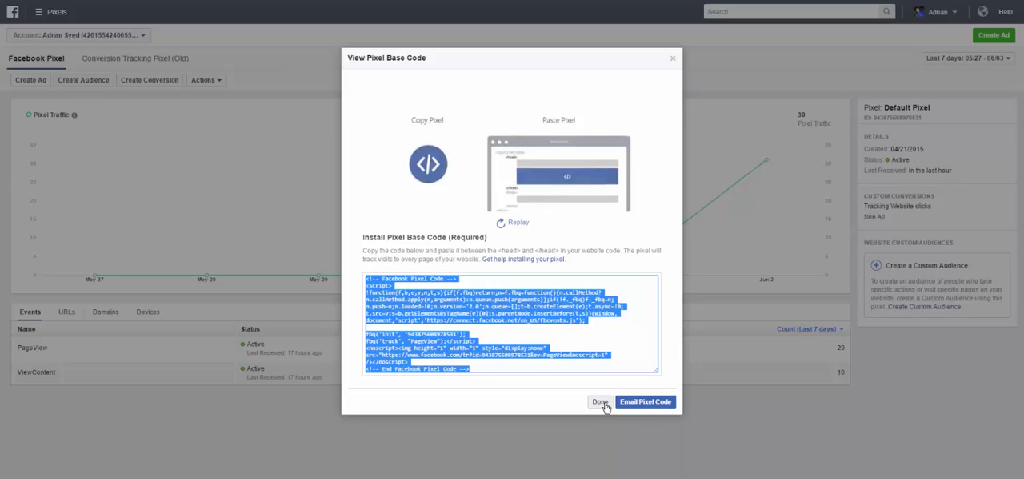
- Close the View Pixel Base Code window with Done
click(600, 401)
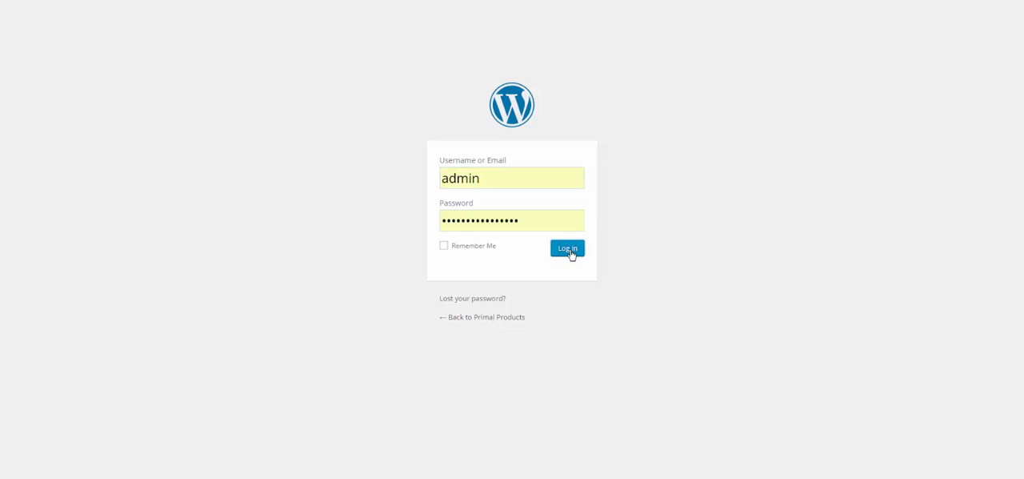
- Log in to the Primal Products WordPress admin and skip the WooCommerce setup wizard
click(567, 248)
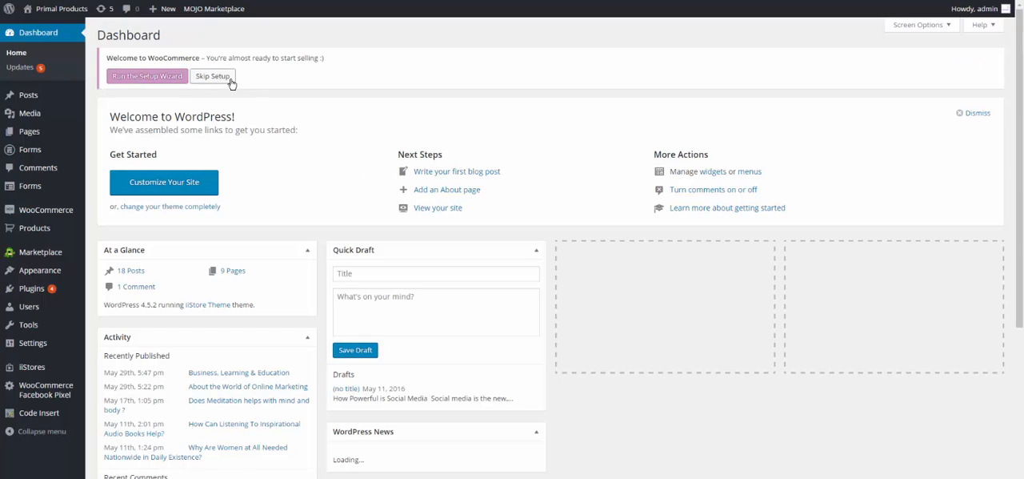
click(213, 76)
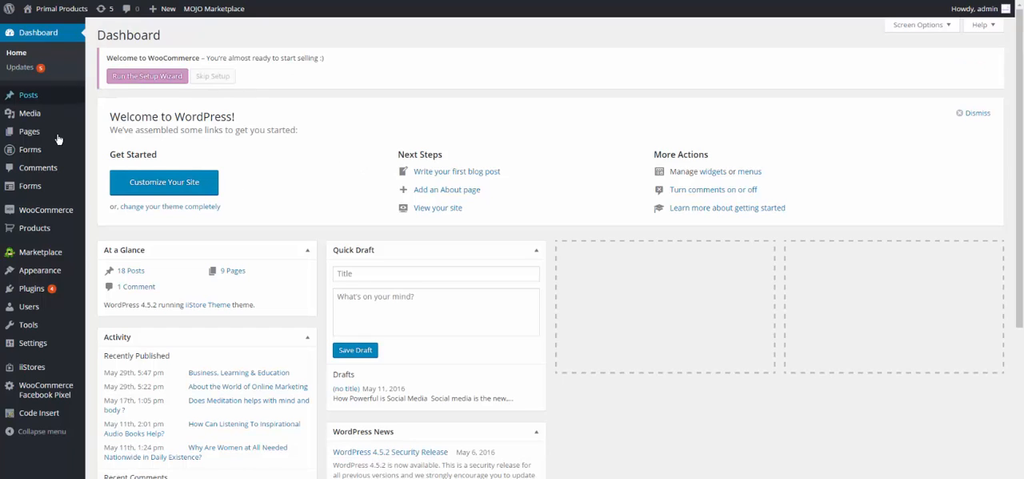
mouse_move(40, 252)
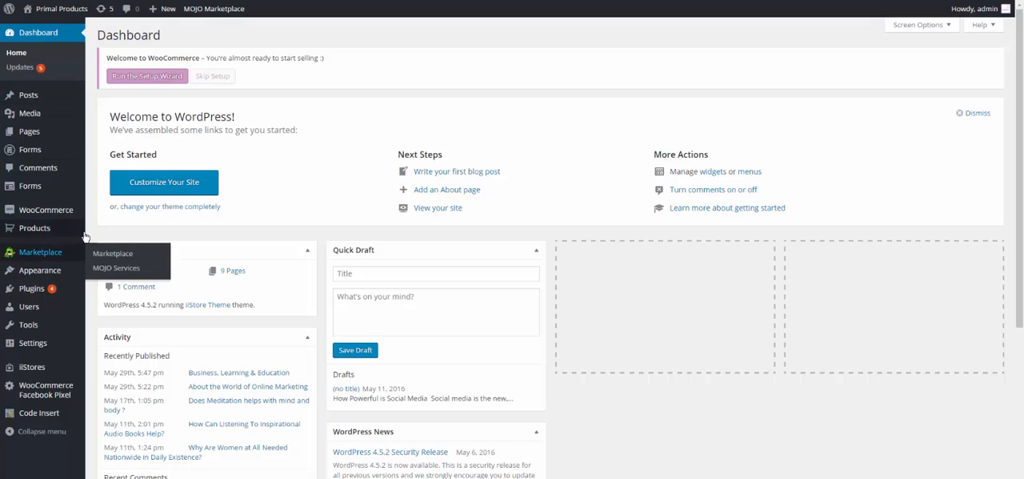
mouse_move(39, 269)
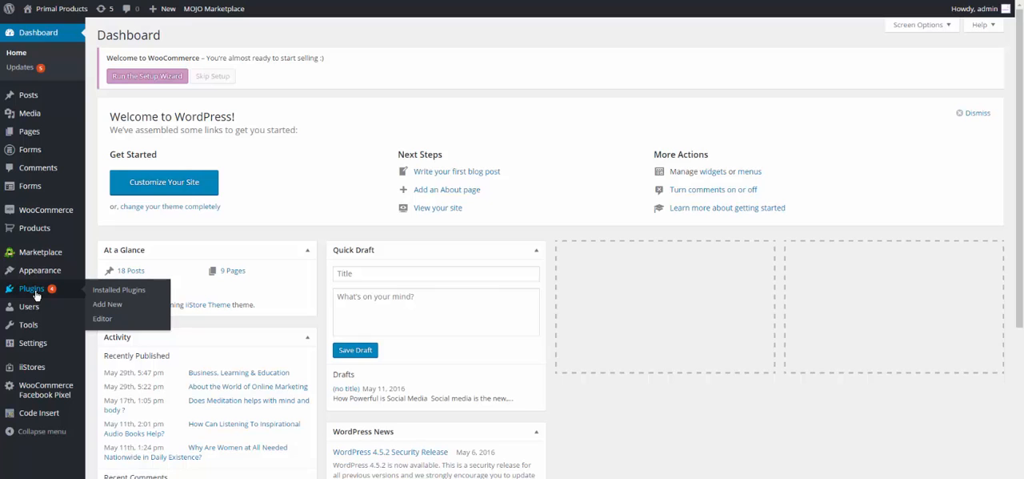
- Select the Code Insert Manager plugin name in the Installed Plugins list
click(119, 289)
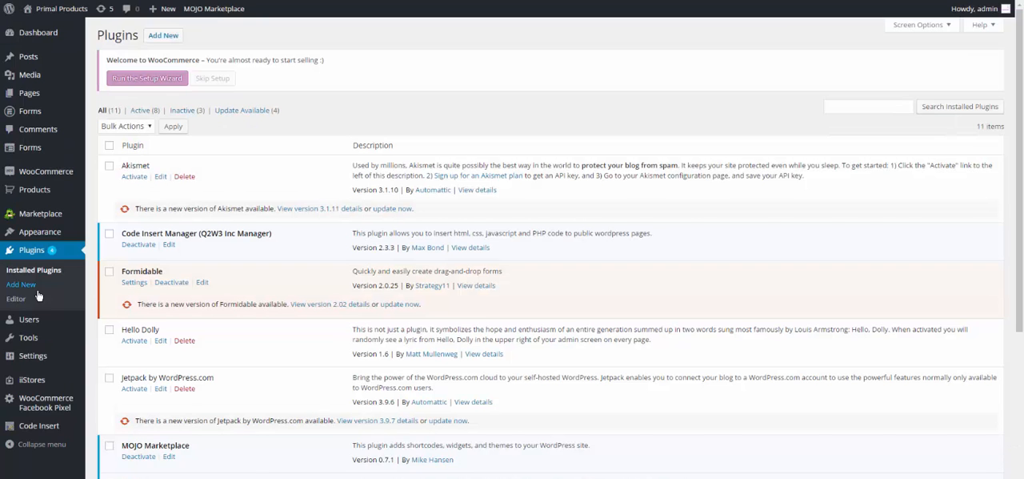
scroll(down, 3)
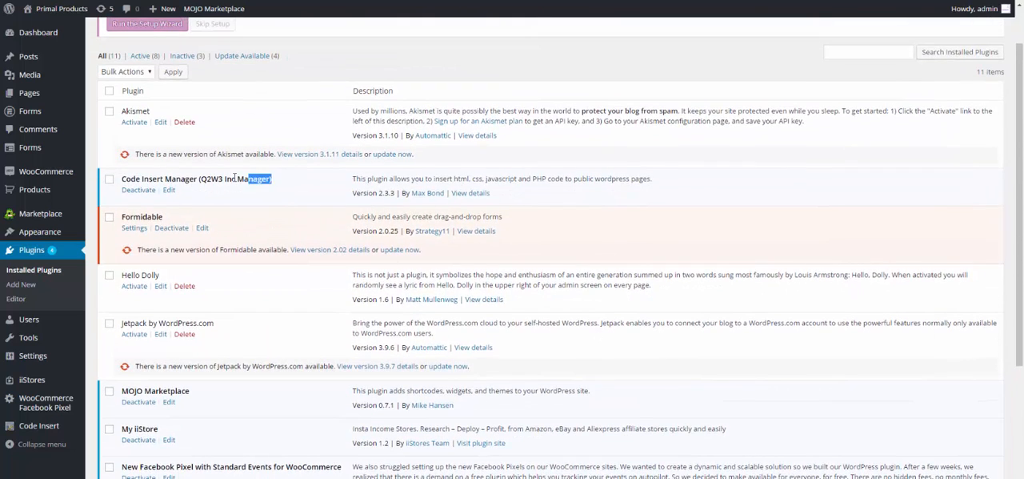
triple_click(196, 178)
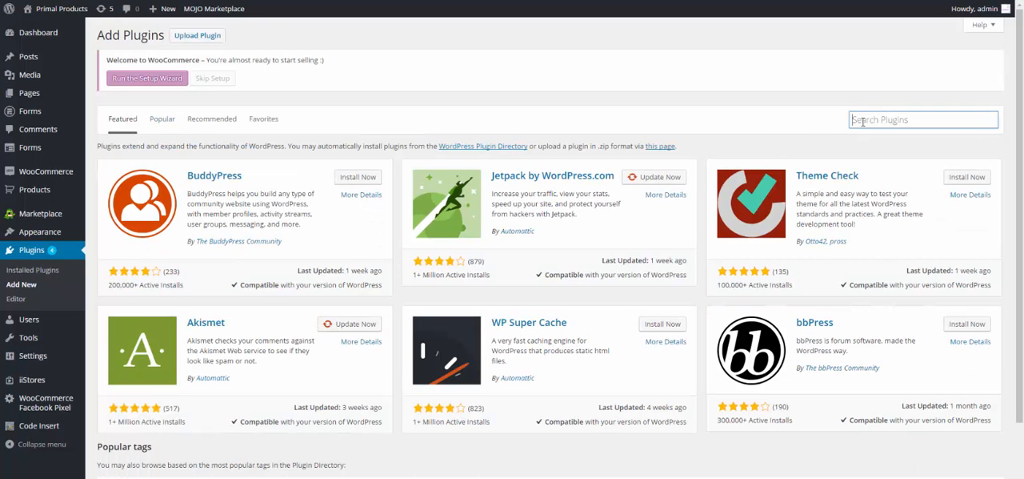
- Search plugins for 'Code Insert Manager (Q2W3 Inc Manager)'
text(Code Insert Manager (Q2W3 Inc Manager))
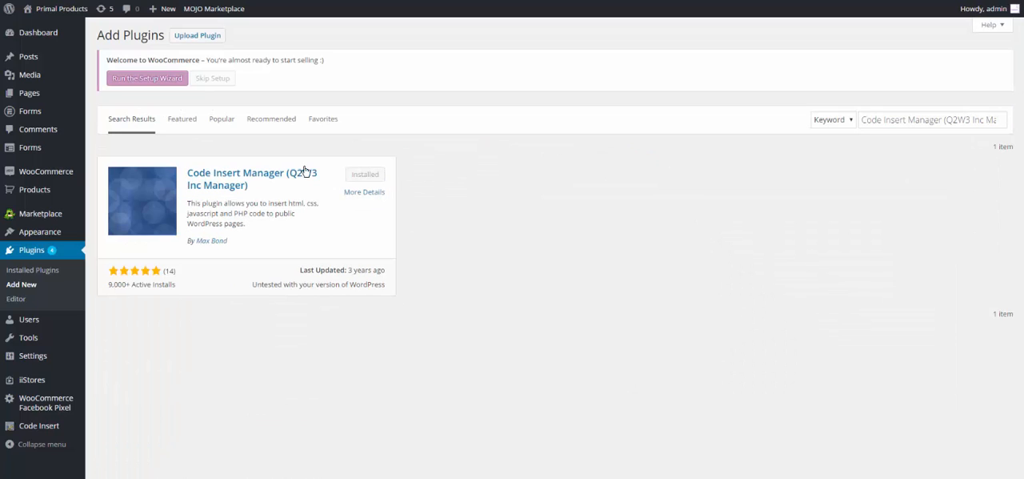
mouse_move(198, 202)
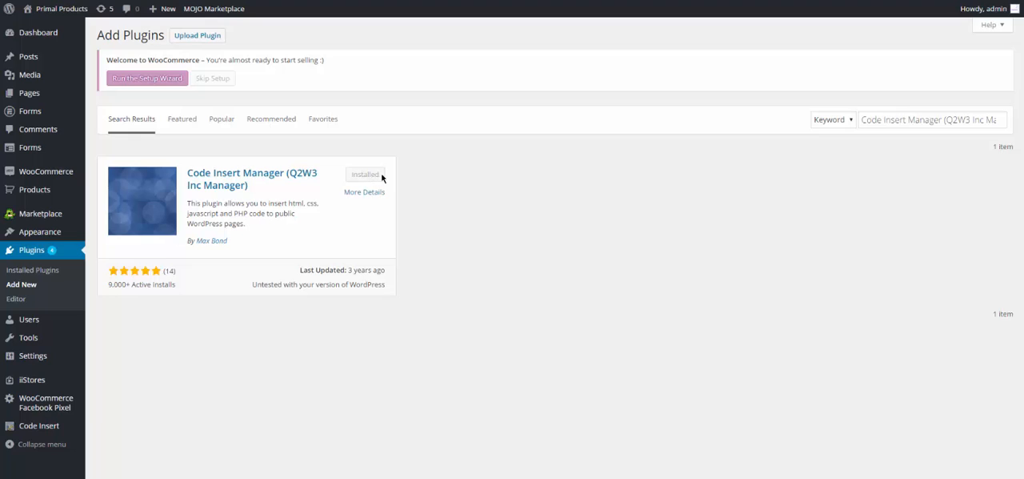
mouse_move(371, 179)
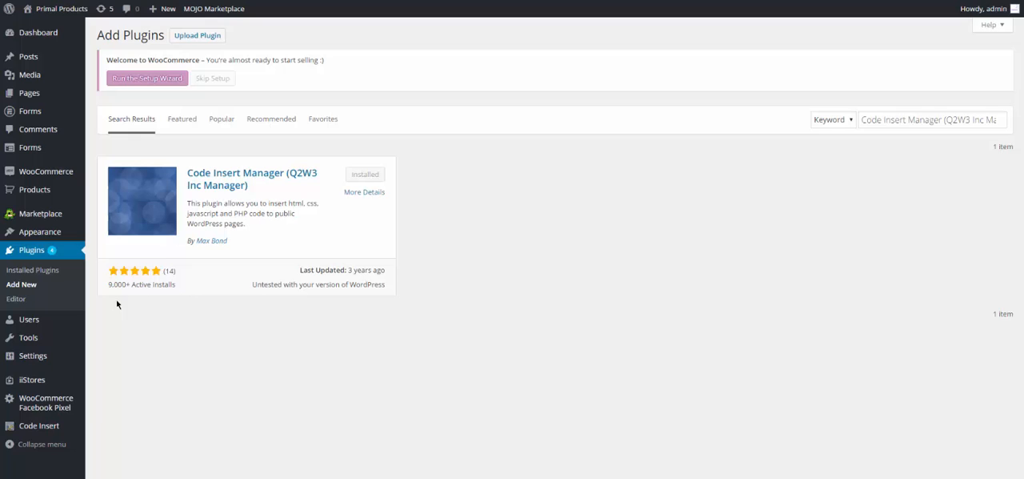
mouse_move(178, 303)
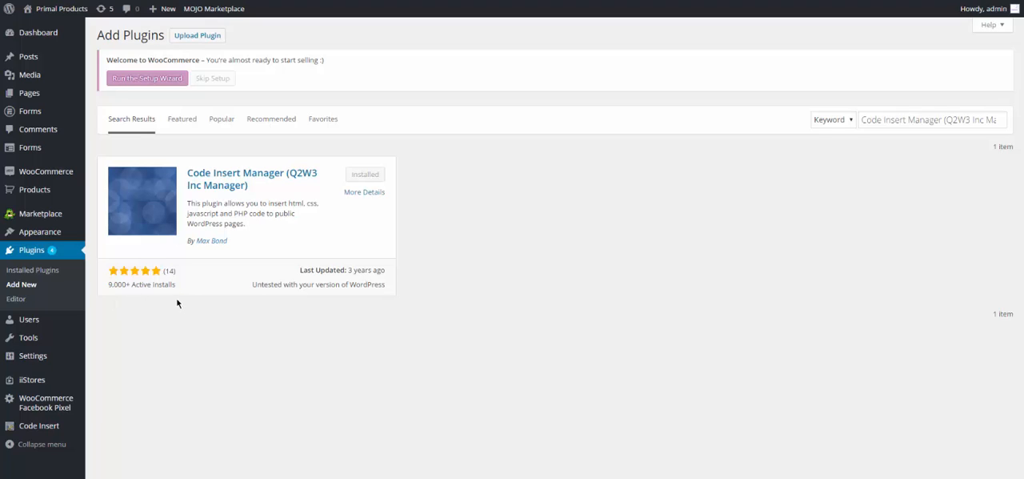
mouse_move(188, 304)
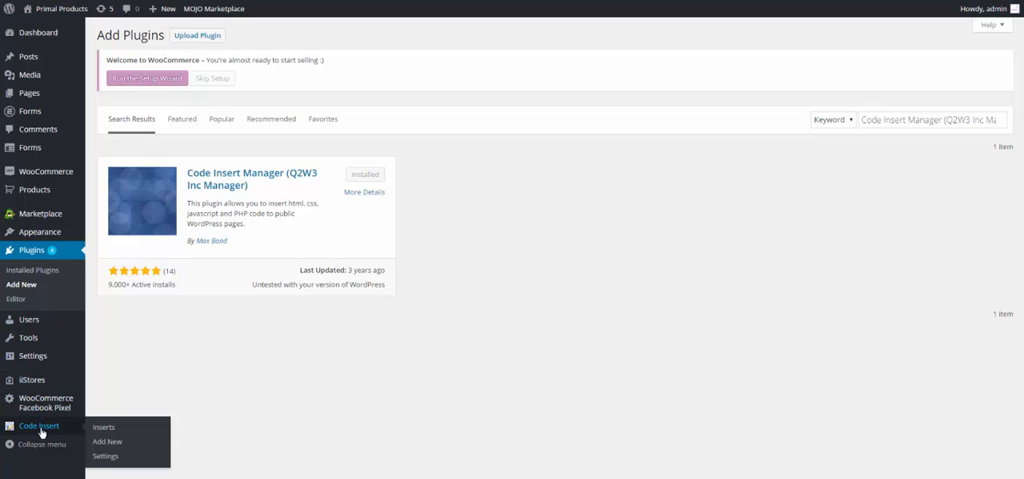
mouse_move(184, 398)
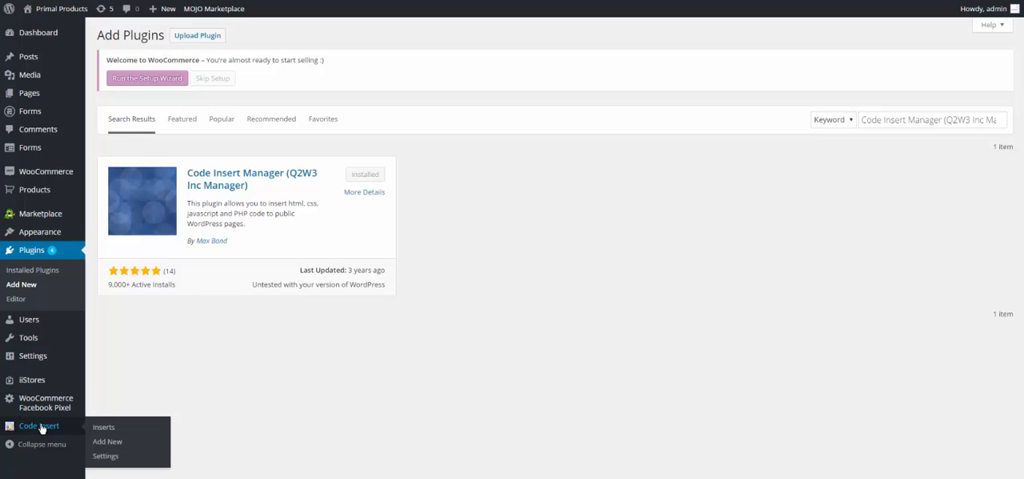
mouse_move(107, 441)
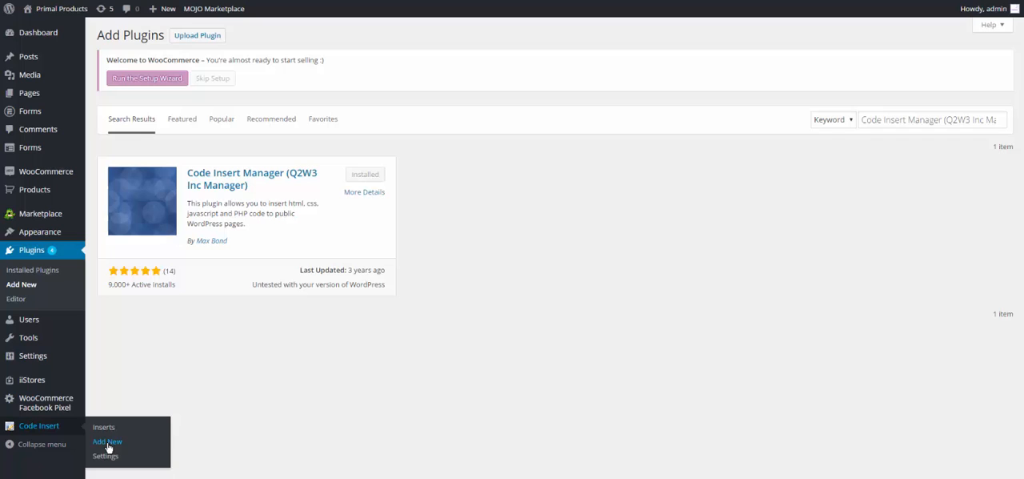
- Open Code Insert > Add New and begin typing the description 'Facebook to website clicks'
click(107, 441)
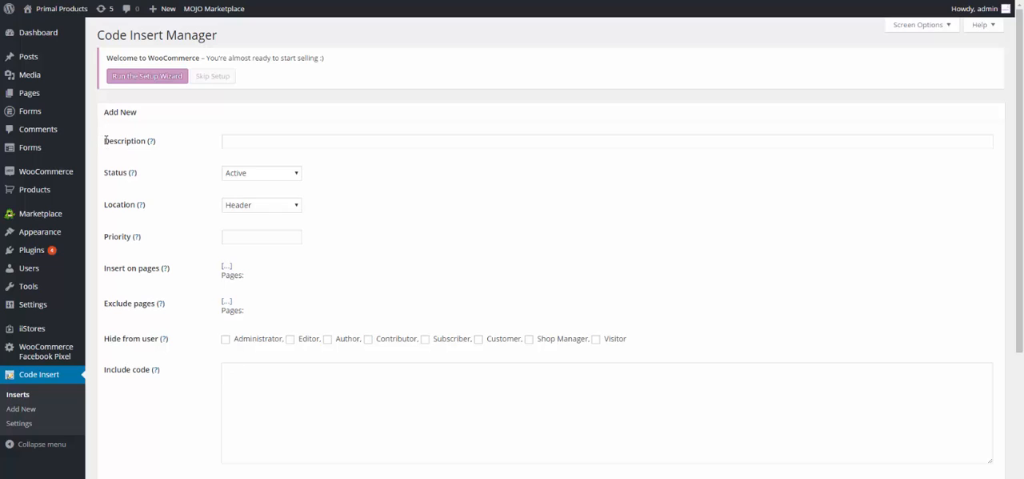
mouse_move(142, 150)
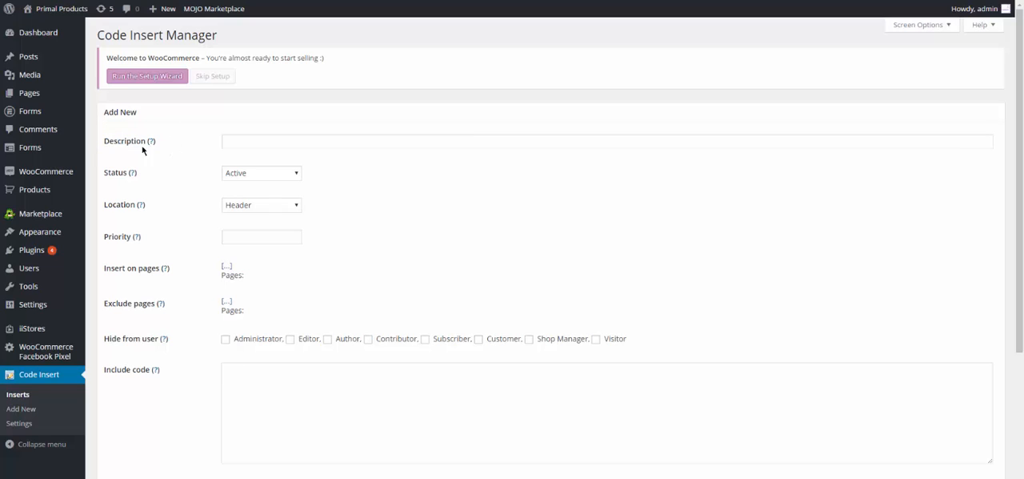
mouse_move(151, 140)
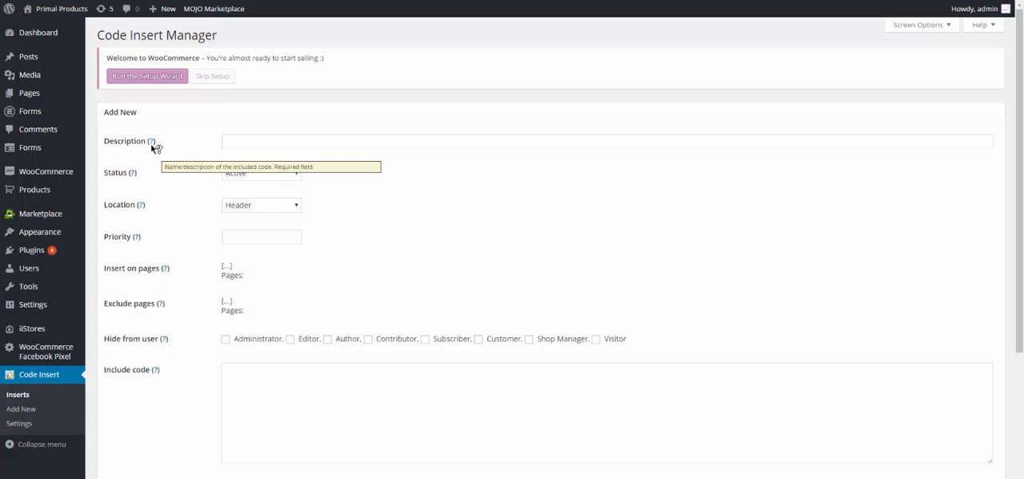
click(607, 141)
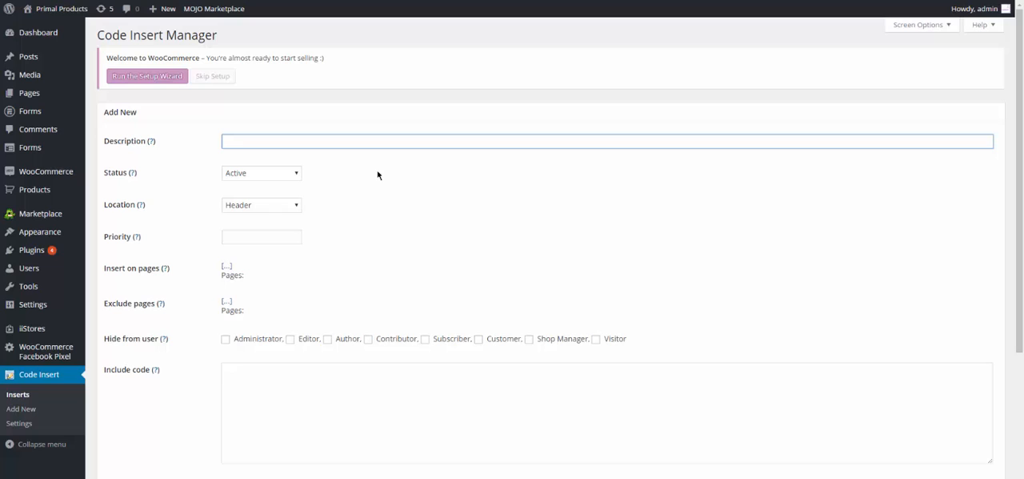
text(Facebook to website clicks)
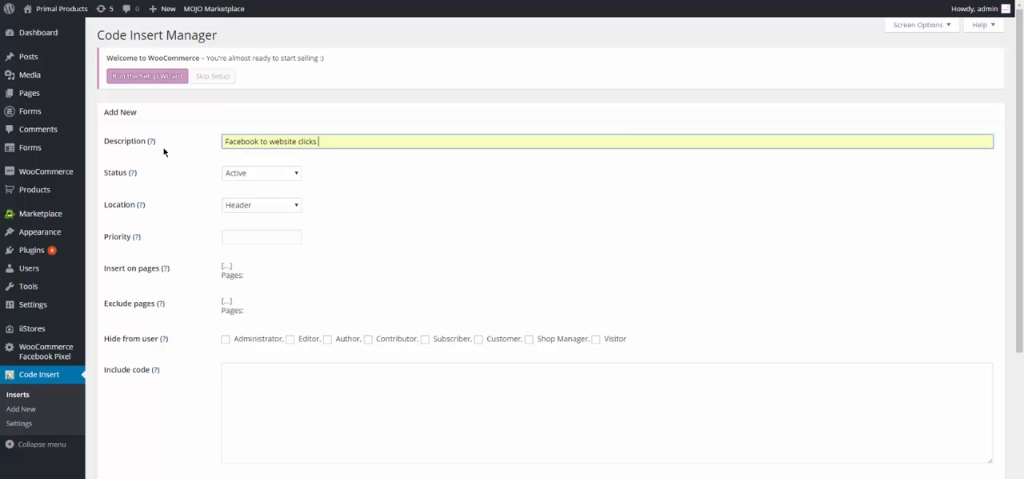
mouse_move(268, 202)
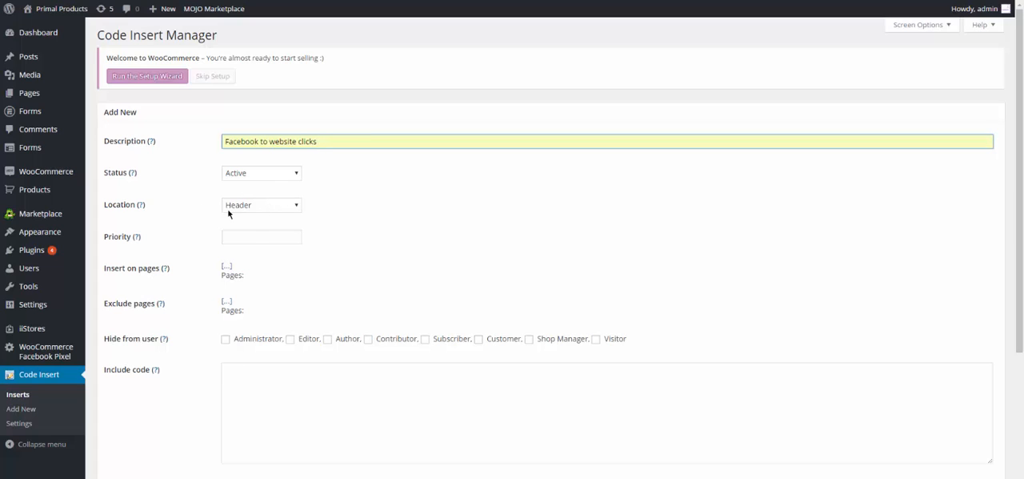
mouse_move(142, 204)
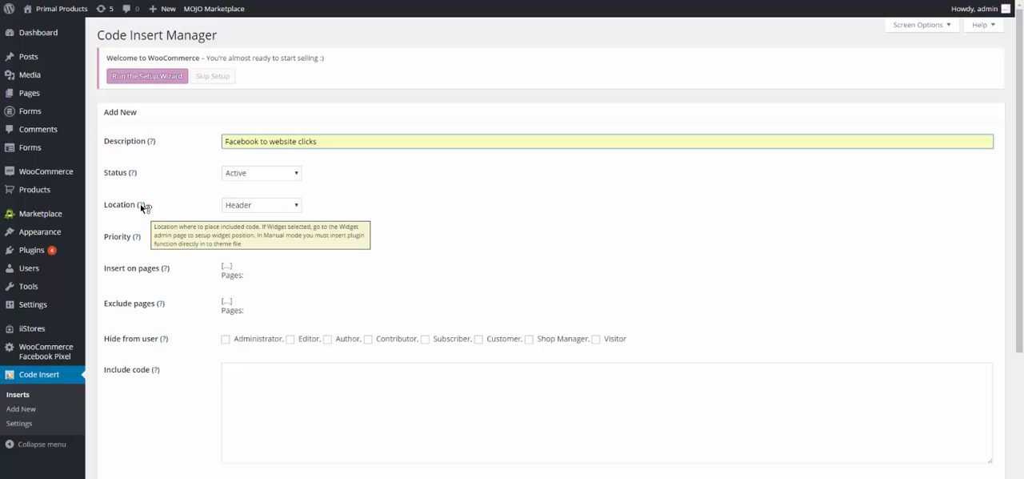
- Review the insert's placement settings and set its priority to 100
click(318, 141)
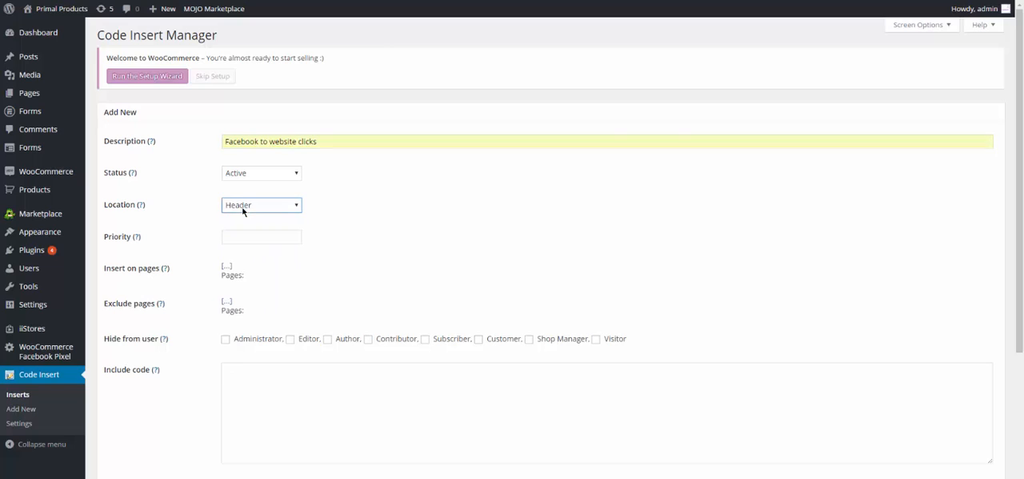
mouse_move(326, 166)
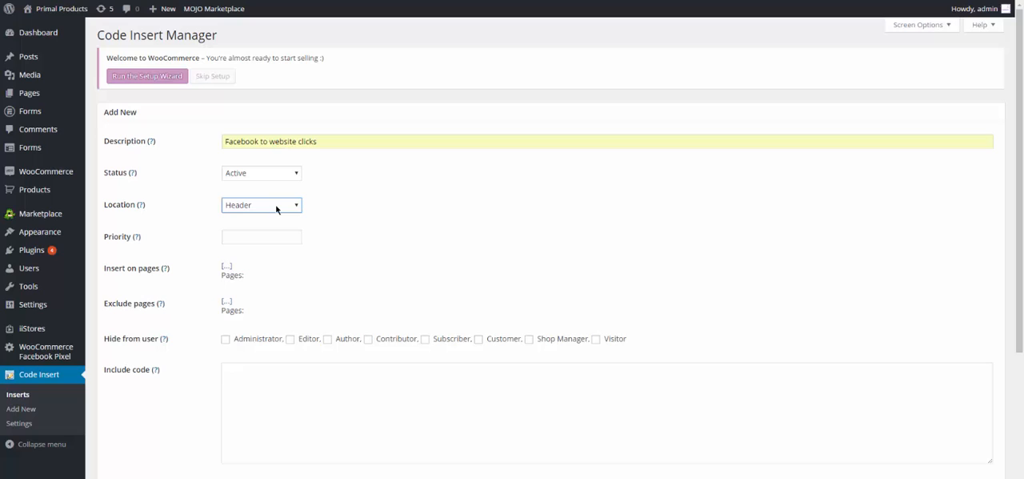
mouse_move(314, 200)
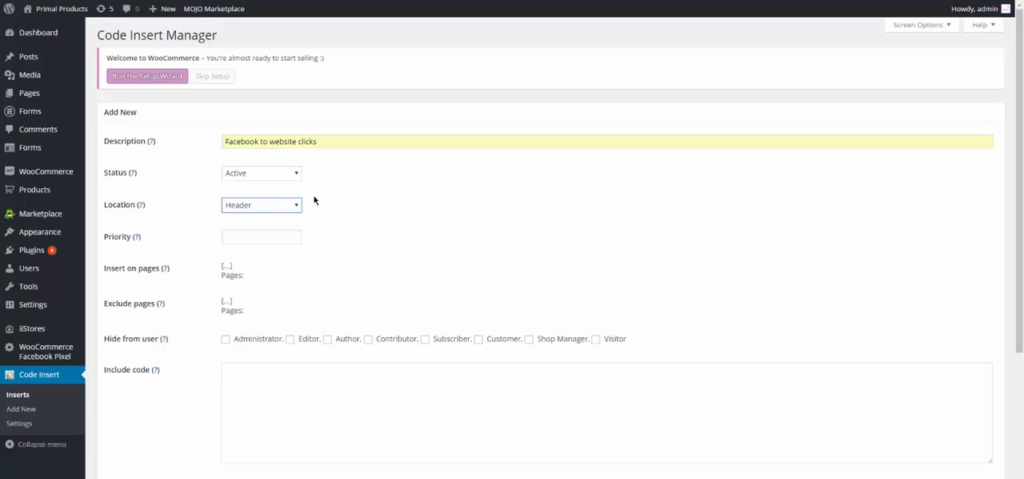
mouse_move(315, 211)
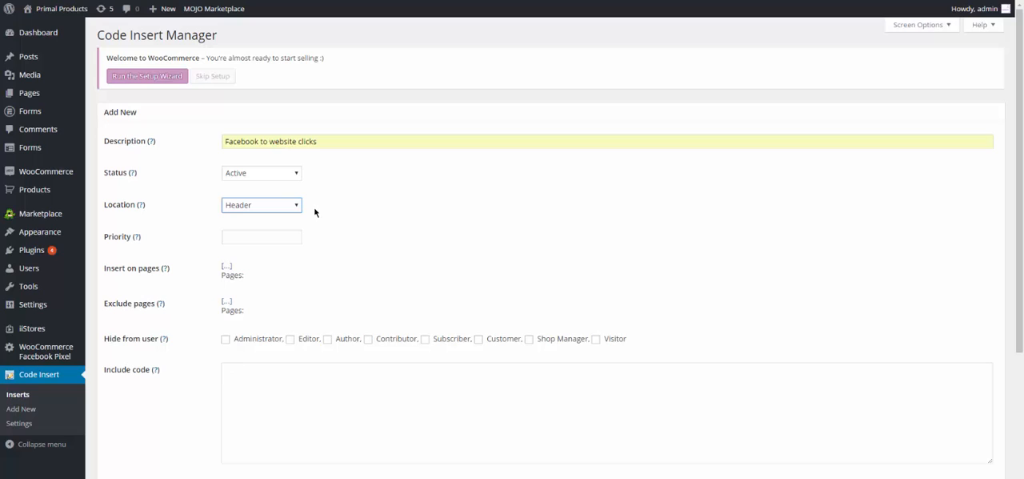
mouse_move(303, 211)
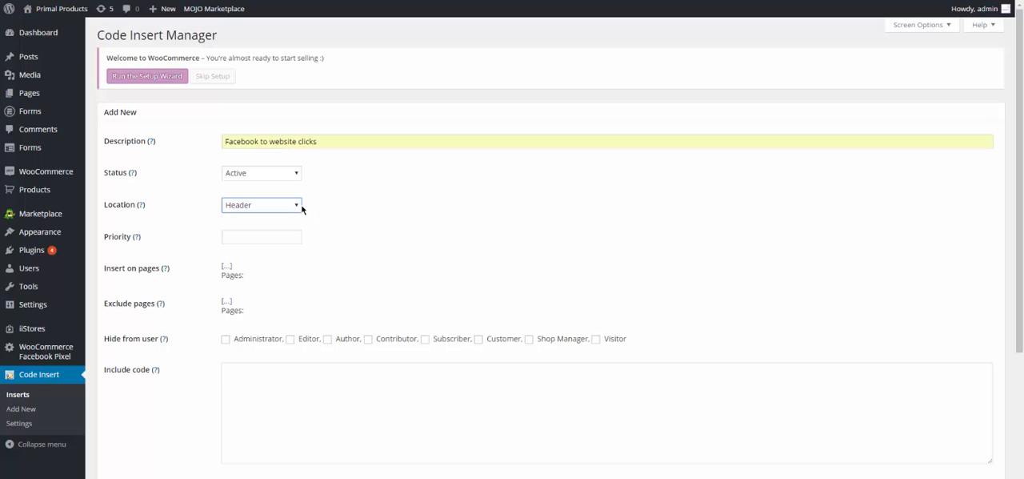
mouse_move(300, 212)
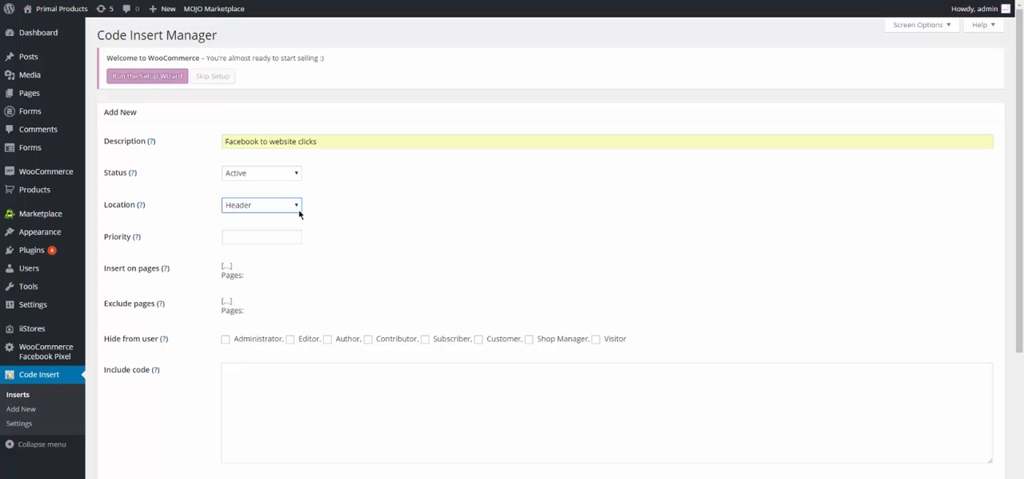
mouse_move(299, 213)
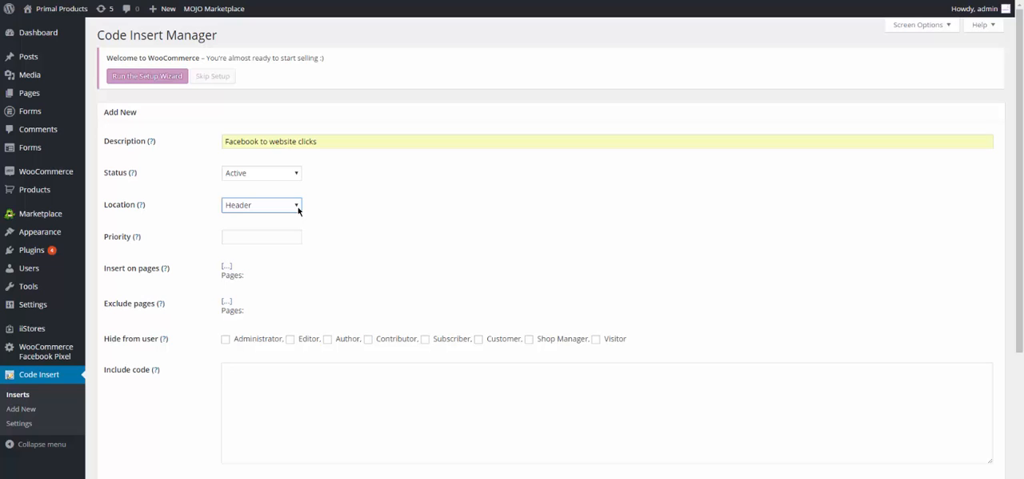
mouse_move(296, 227)
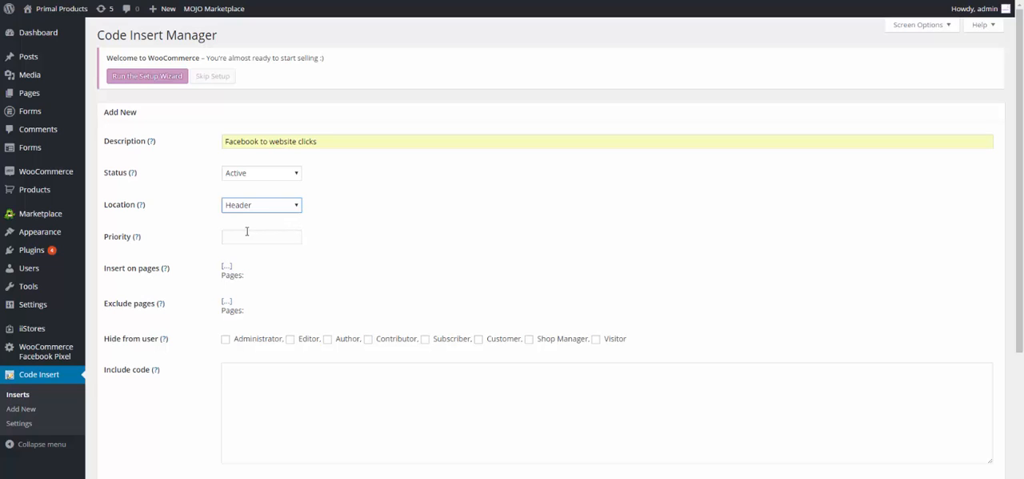
text(10)
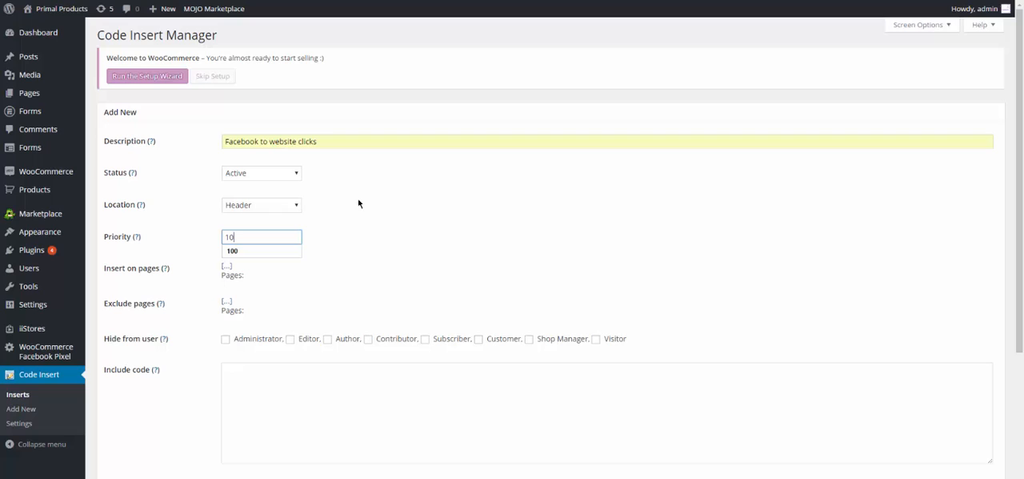
click(262, 251)
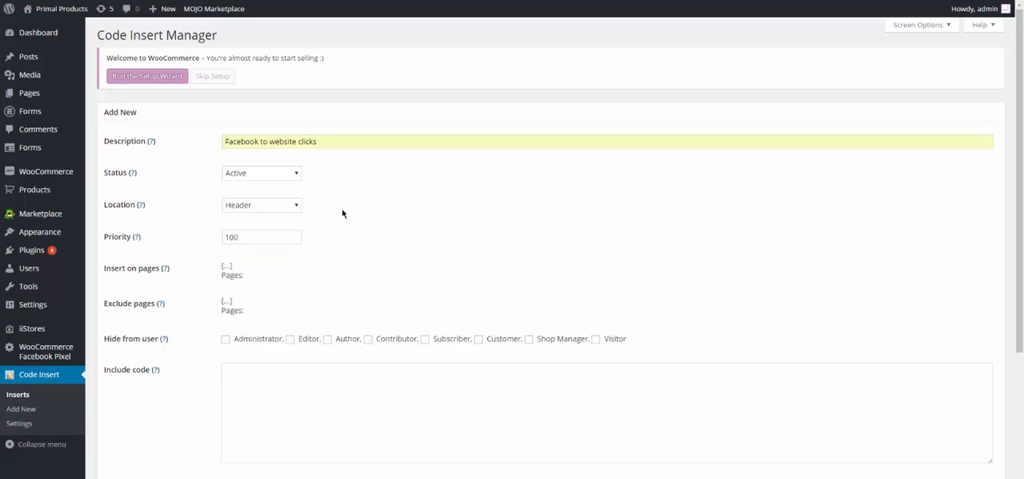
mouse_move(172, 278)
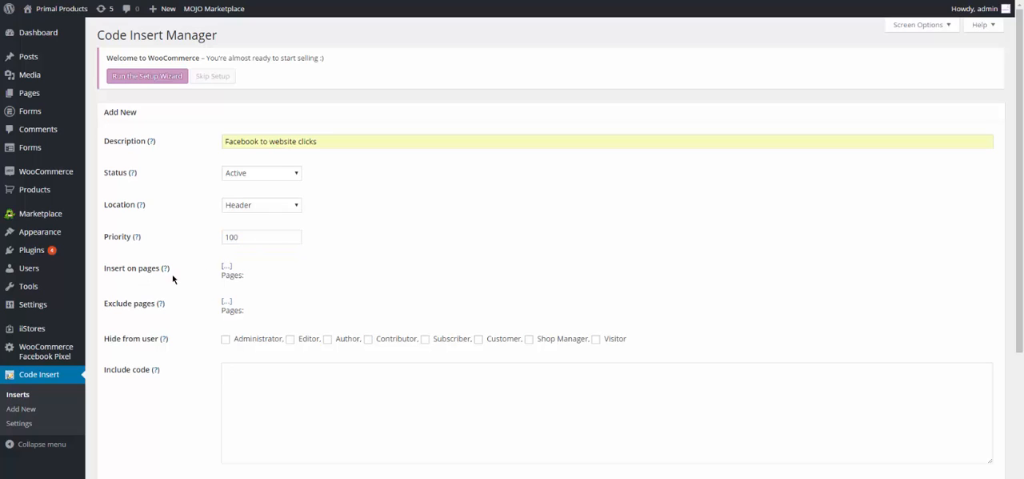
mouse_move(248, 274)
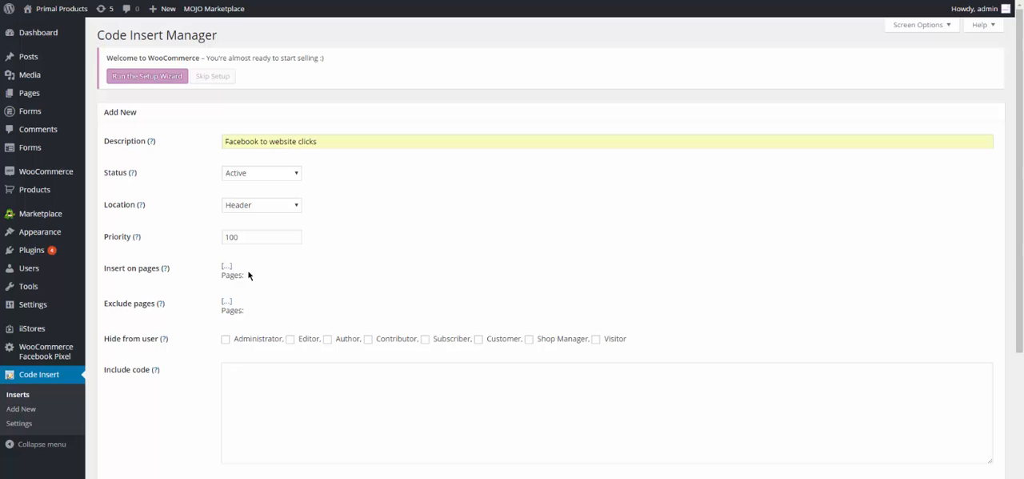
- Set Insert on pages to All and apply the choice
click(226, 265)
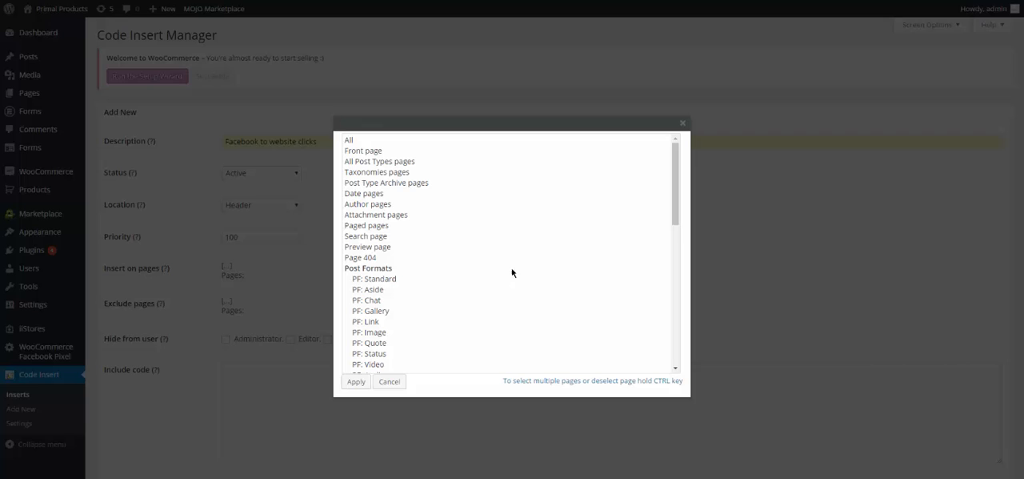
scroll(down, 3)
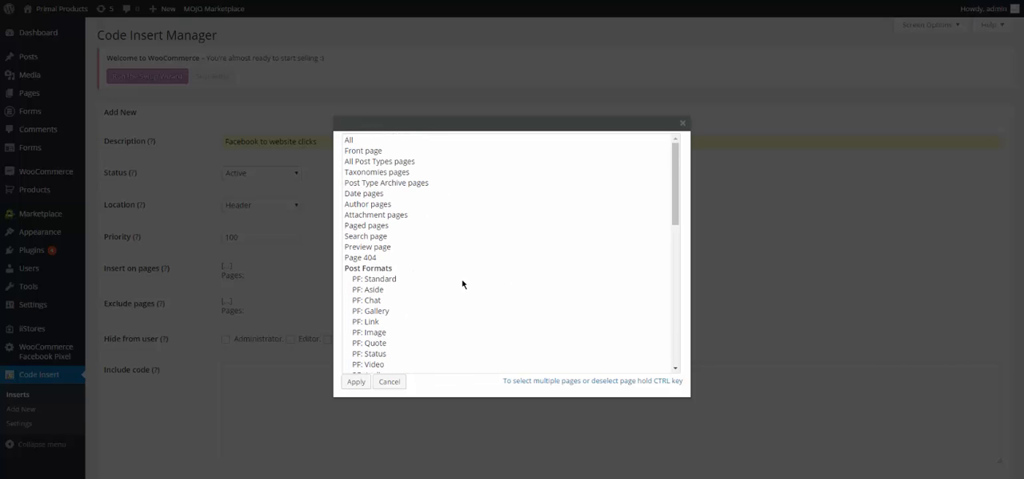
mouse_move(409, 263)
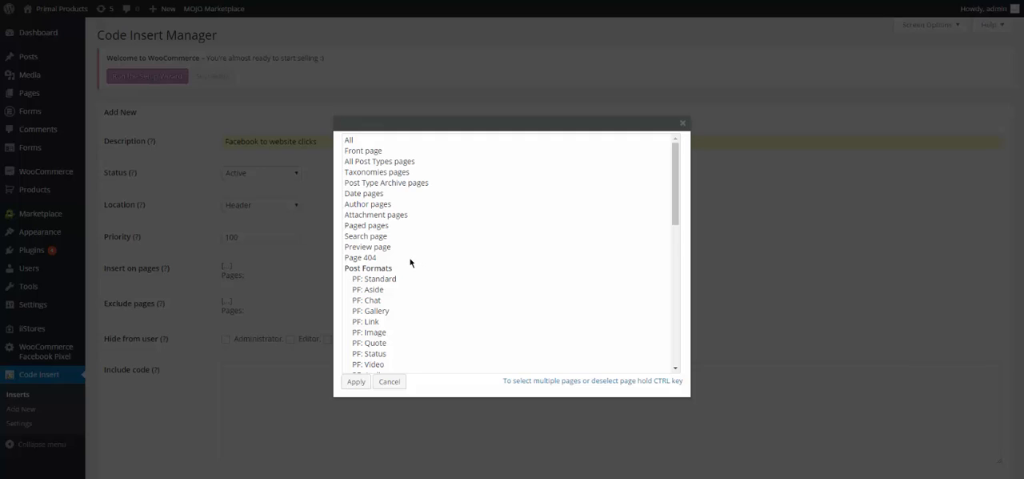
mouse_move(436, 251)
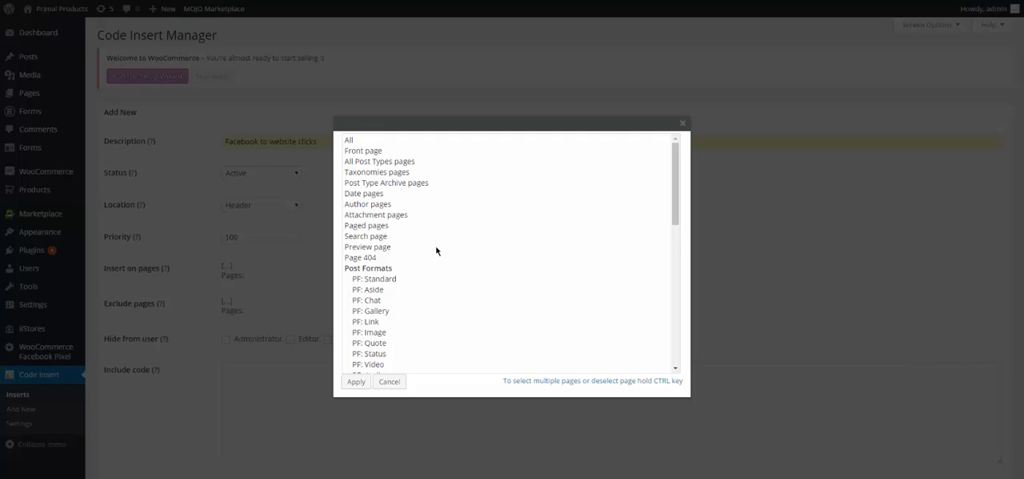
mouse_move(384, 216)
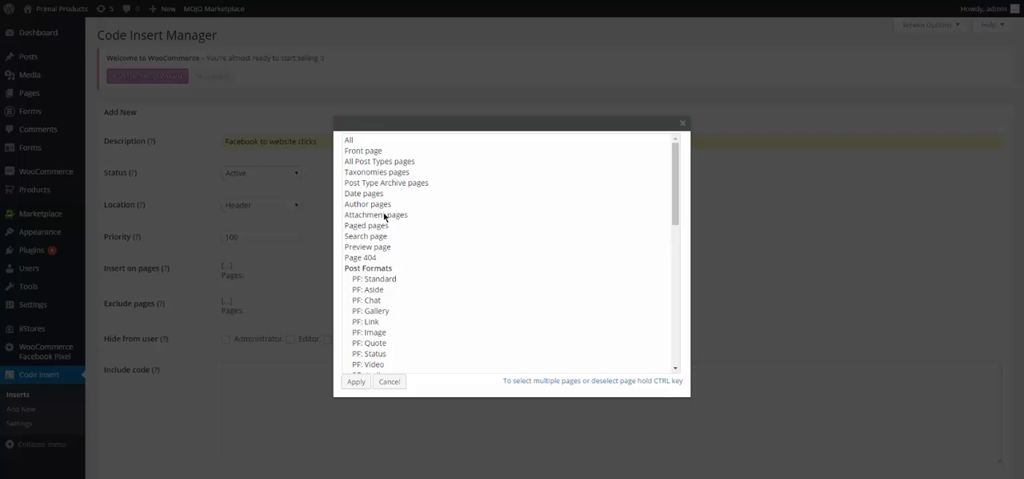
mouse_move(388, 220)
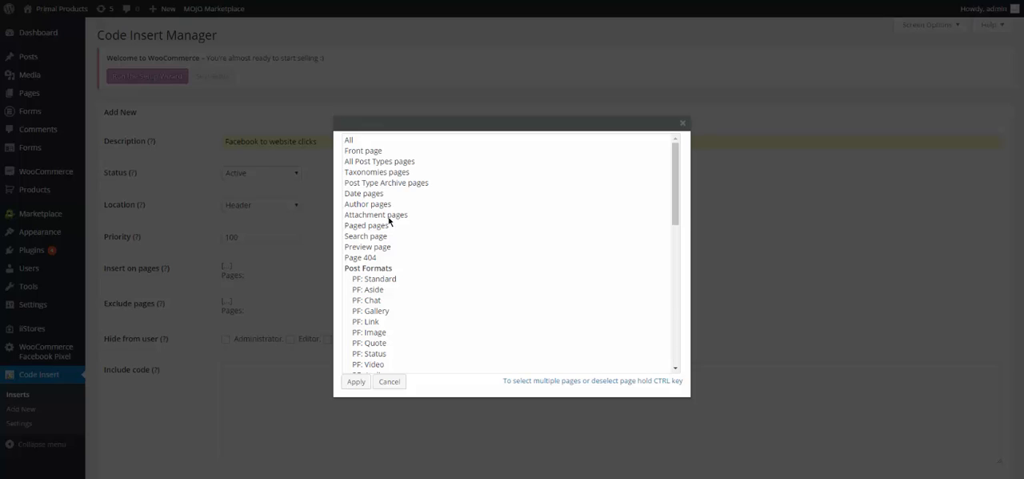
mouse_move(390, 221)
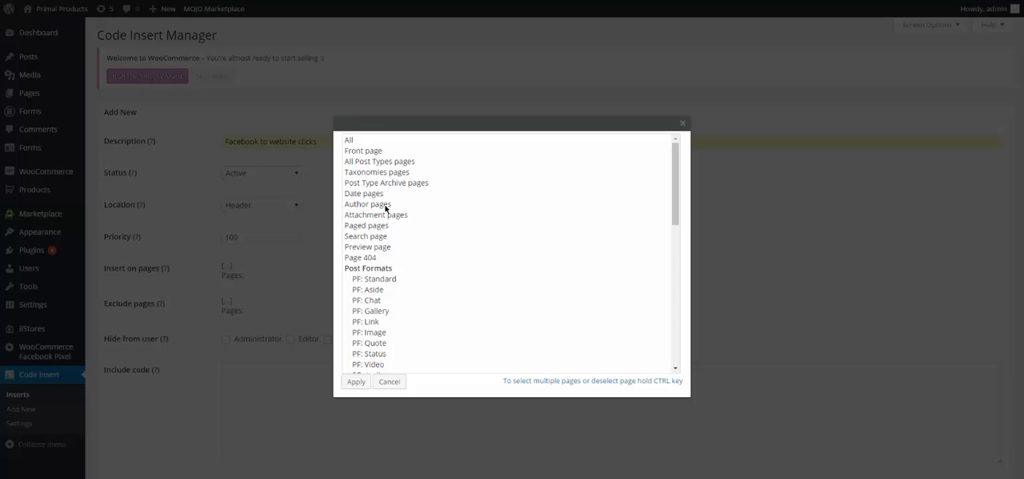
scroll(down, 3)
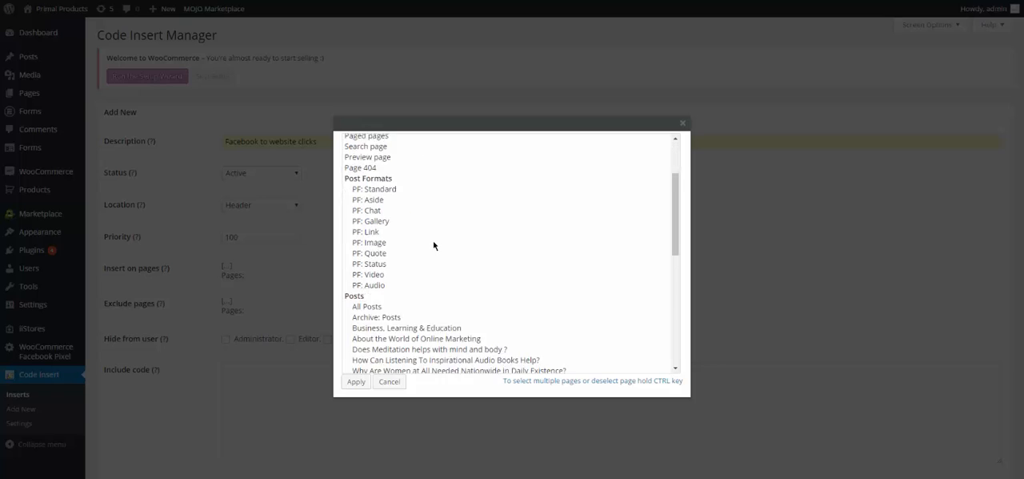
scroll(down, 3)
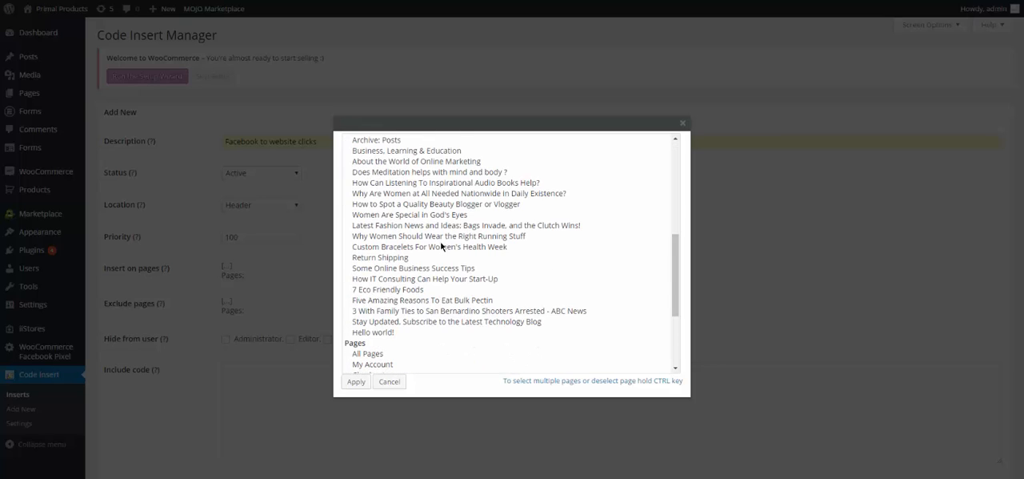
scroll(down, 3)
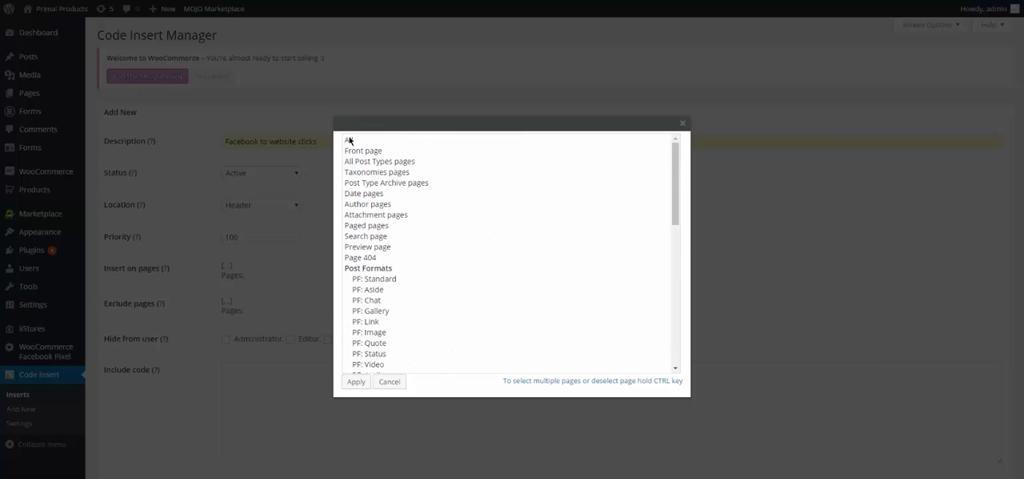
click(349, 139)
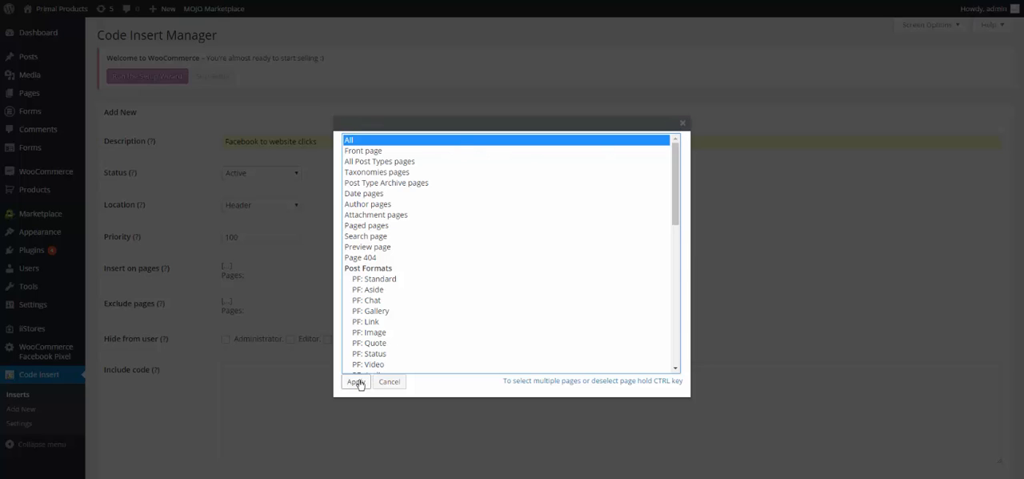
click(355, 381)
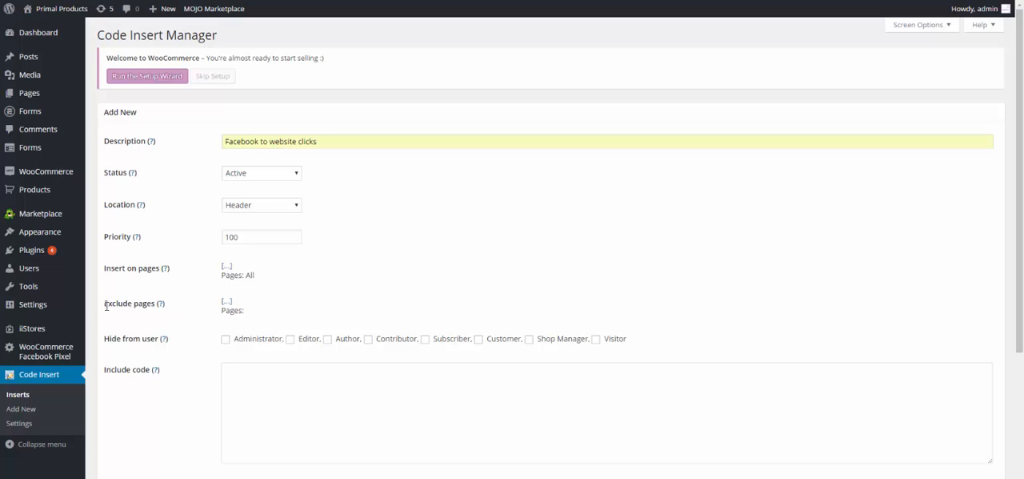
mouse_move(178, 303)
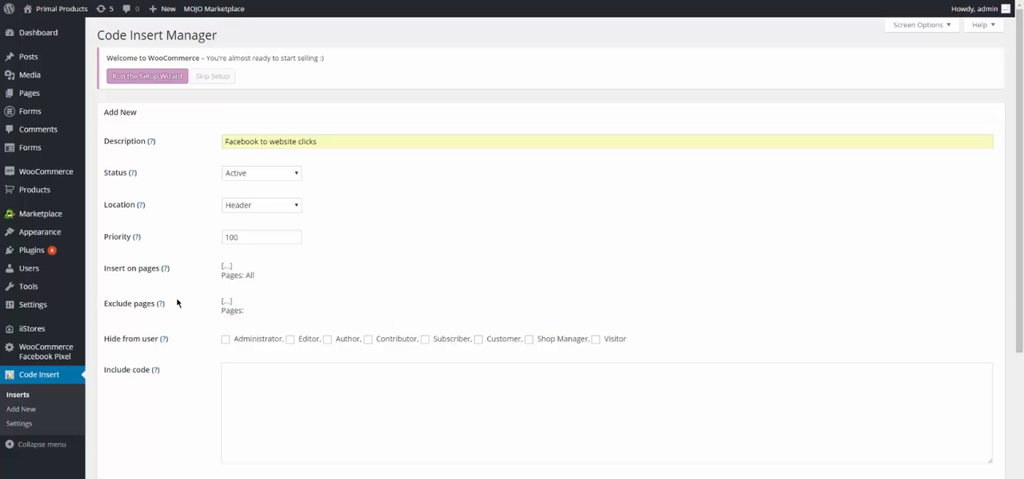
mouse_move(165, 316)
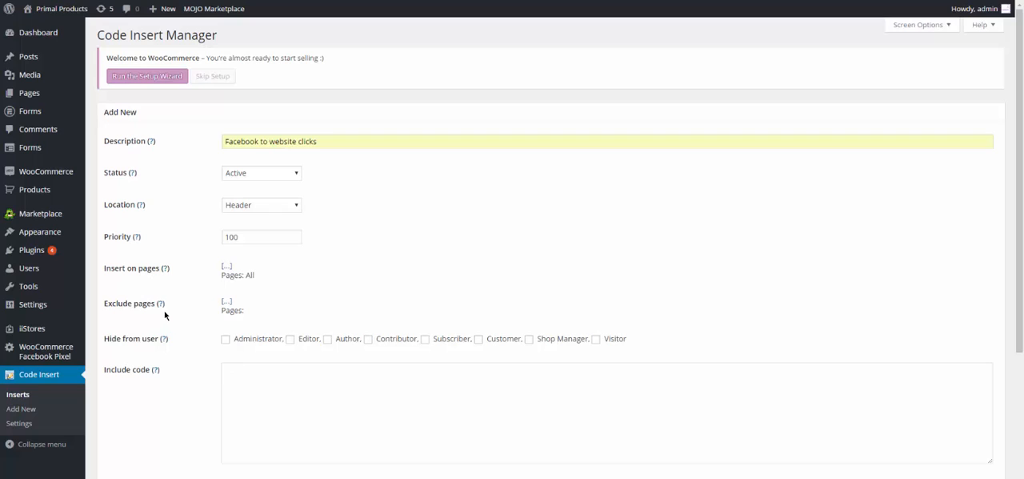
mouse_move(160, 304)
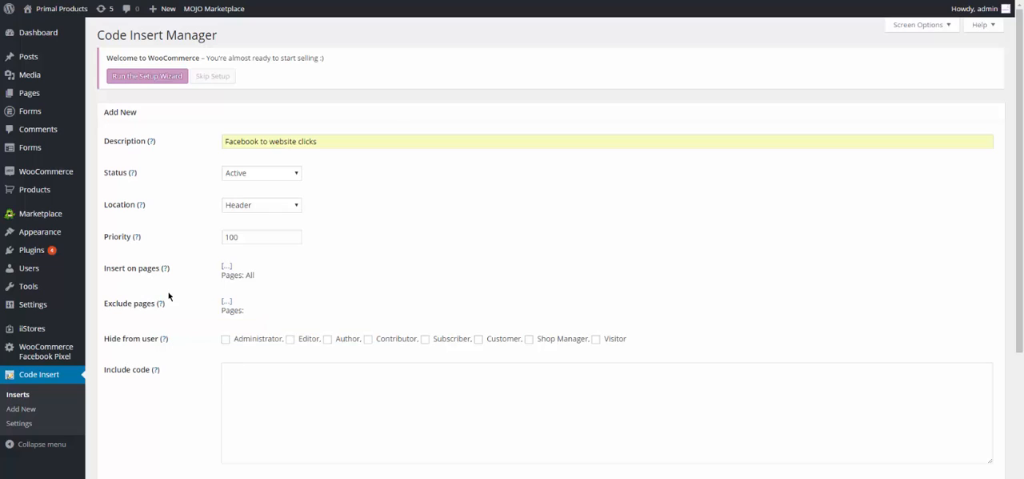
mouse_move(176, 332)
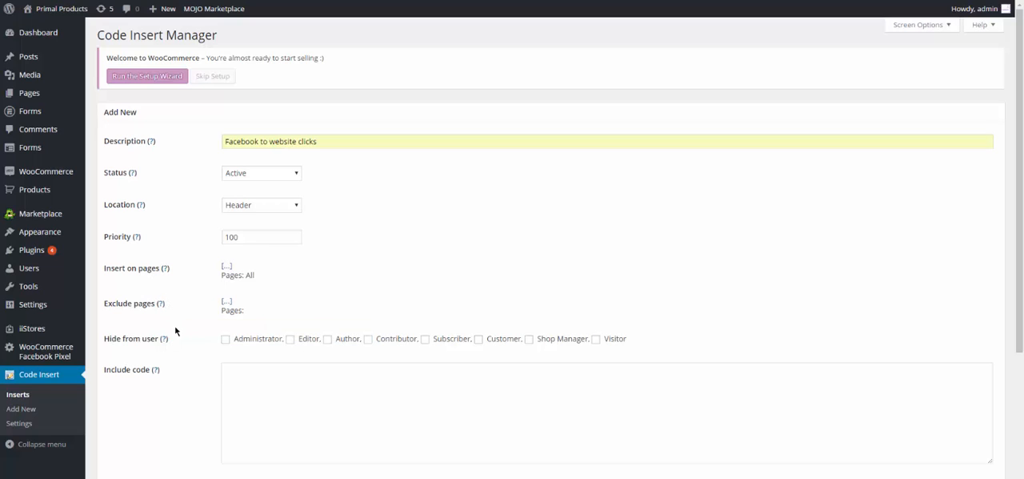
mouse_move(188, 335)
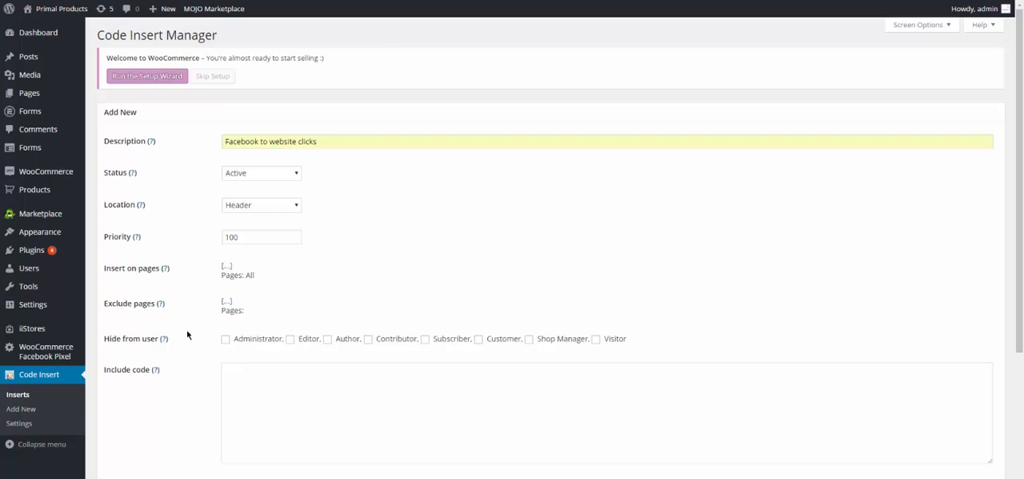
mouse_move(101, 347)
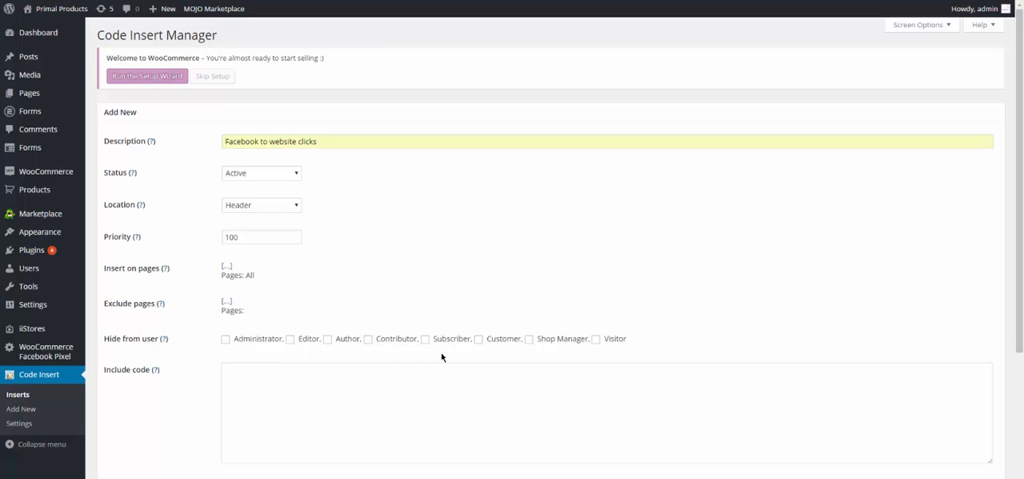
- Type placeholder text 'Code Insert Manager (Q2W3 Inc Manager)' in the include-code box, then delete it
click(368, 388)
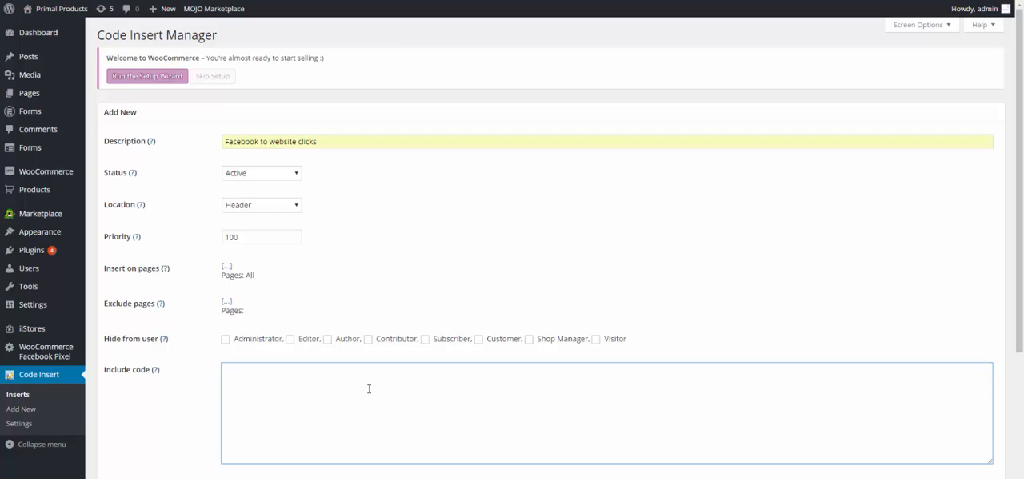
text(Code Insert Manager (Q2W3 Inc Manager))
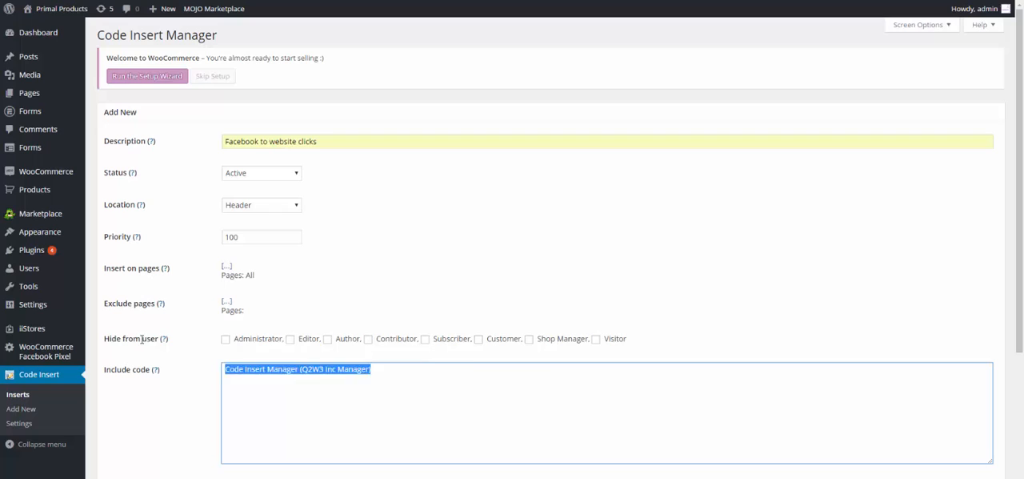
key(Delete)
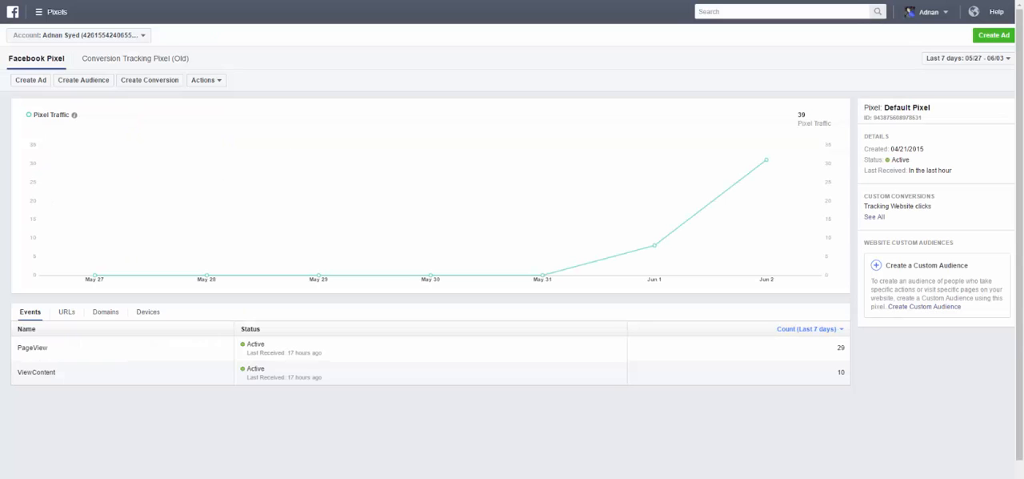
- Copy the Facebook pixel base code from the View Pixel Code panel in Ads Manager
click(205, 80)
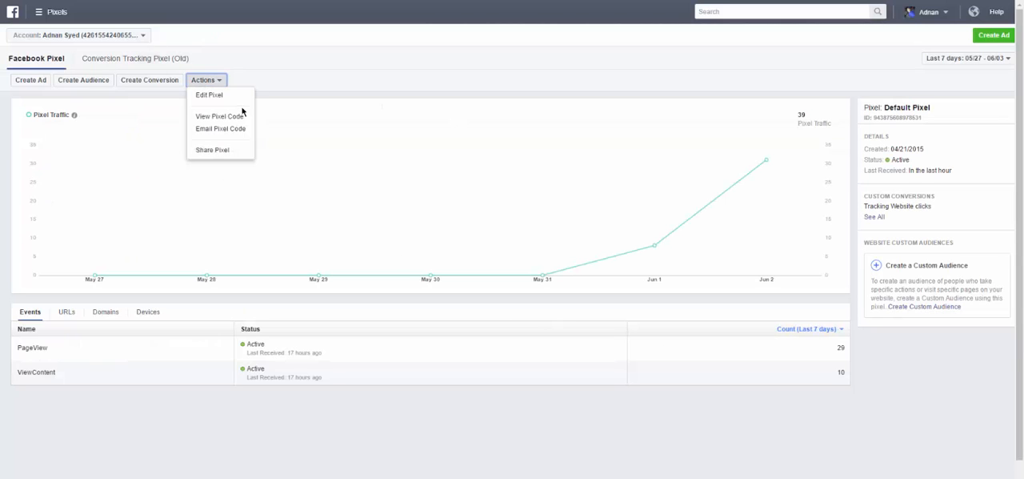
click(219, 116)
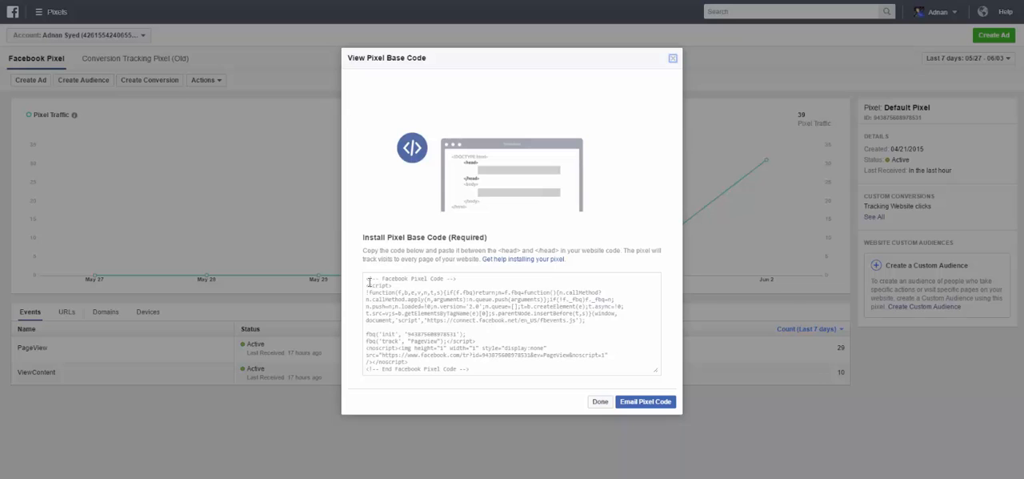
click(412, 147)
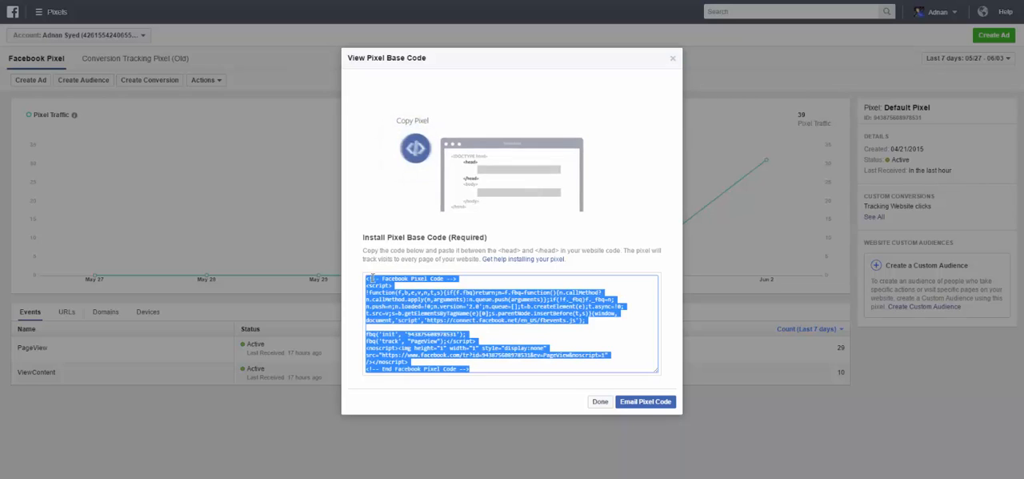
click(600, 401)
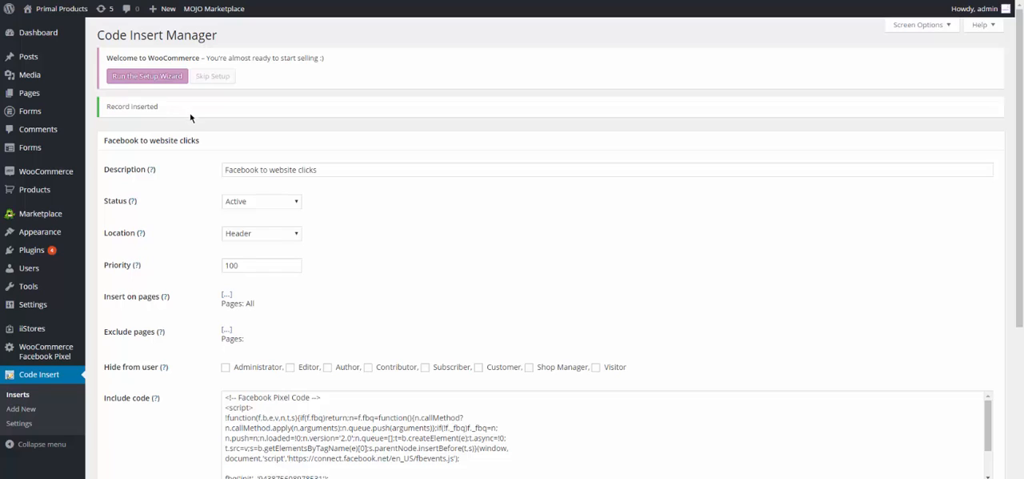
mouse_move(244, 148)
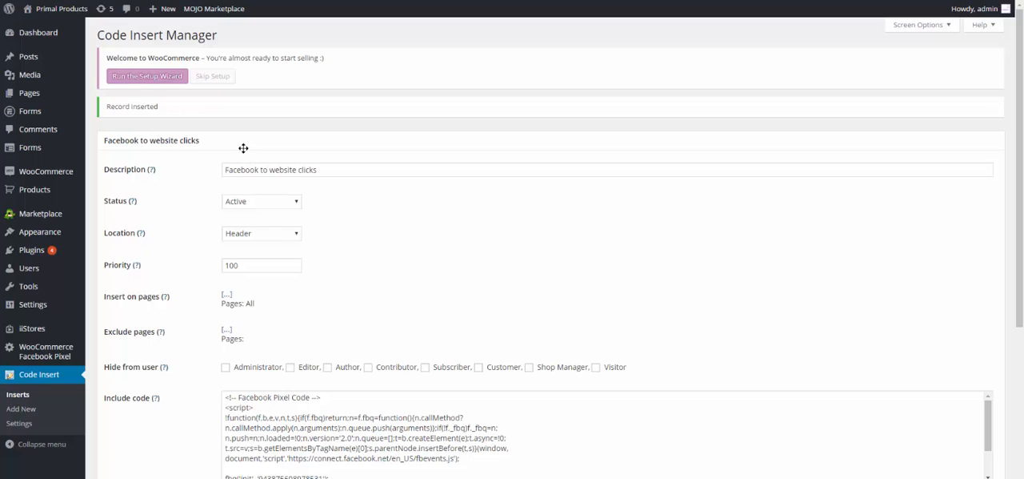
mouse_move(261, 239)
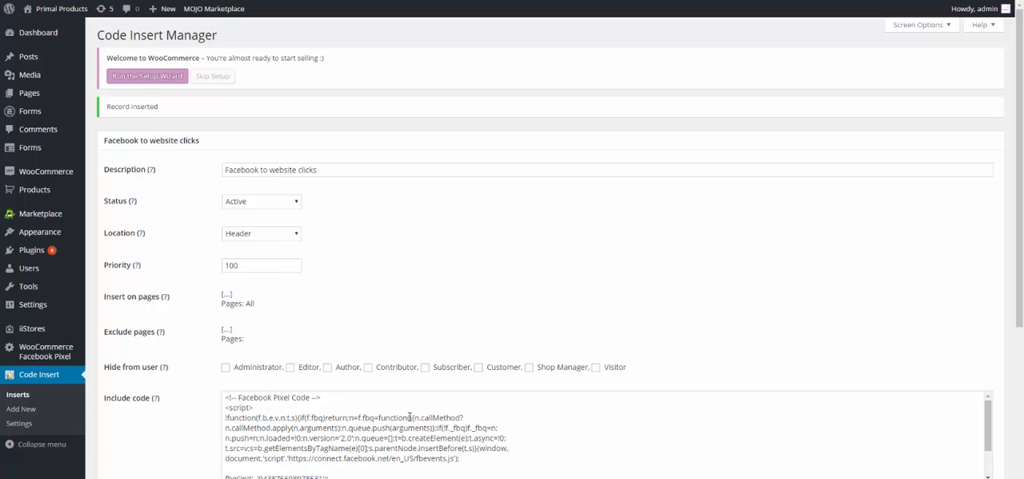
mouse_move(871, 73)
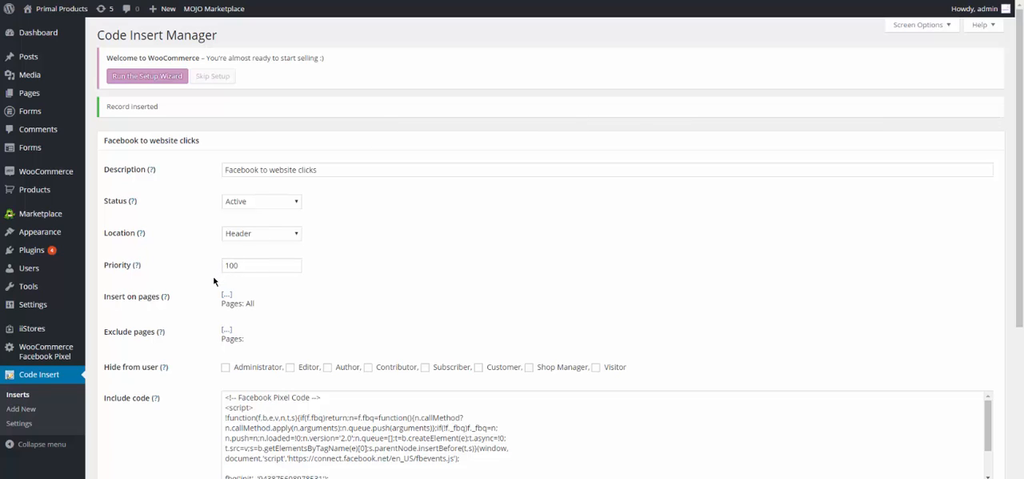
mouse_move(205, 288)
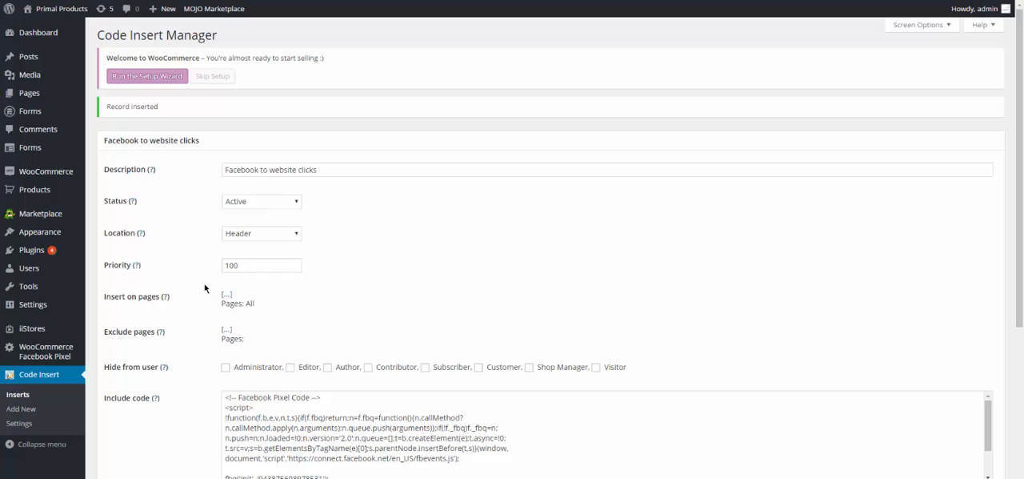
mouse_move(236, 289)
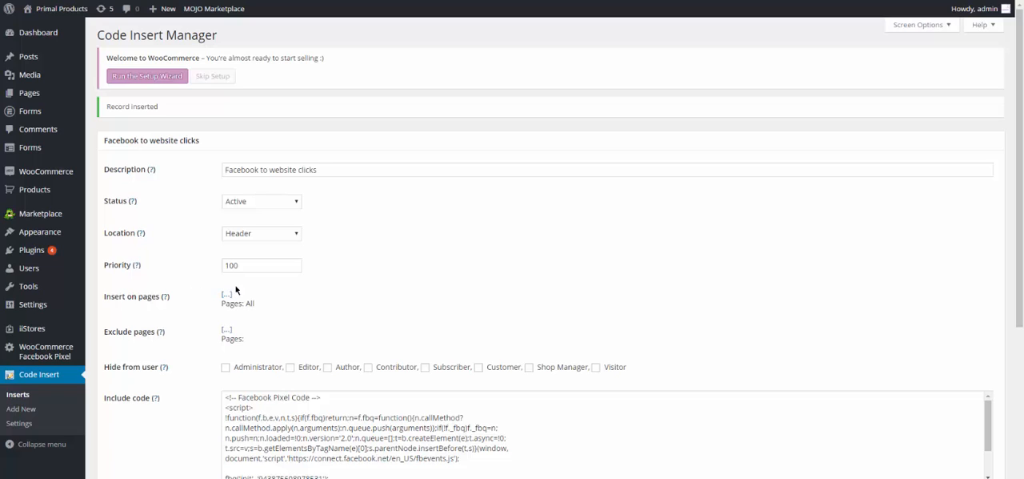
mouse_move(179, 240)
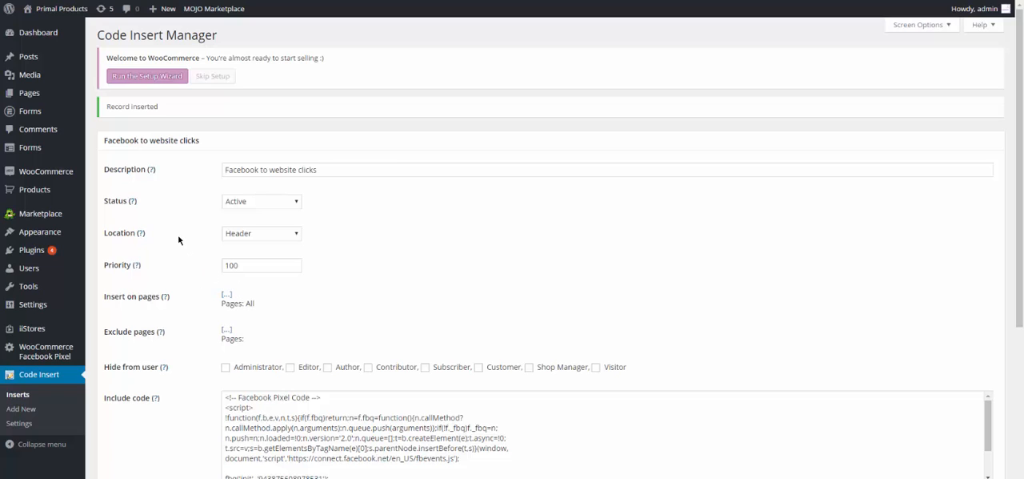
mouse_move(177, 245)
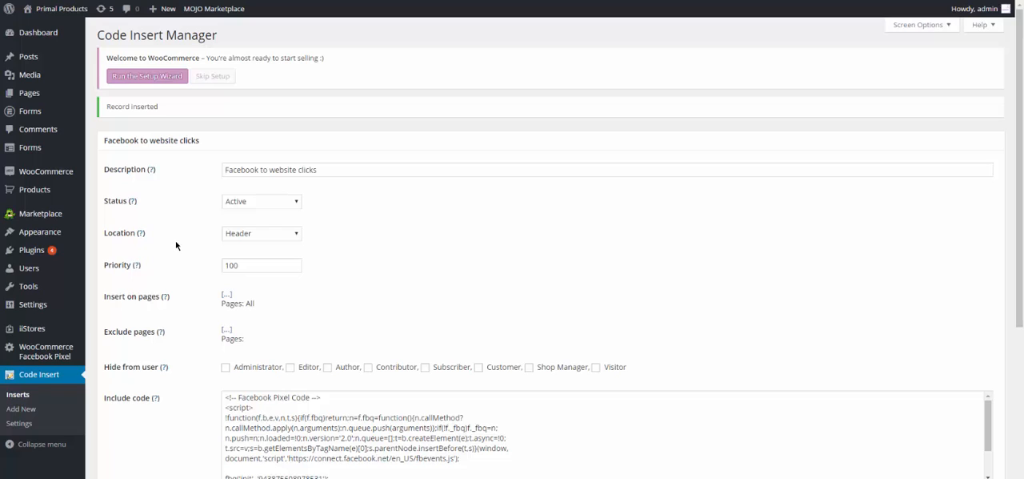
mouse_move(175, 168)
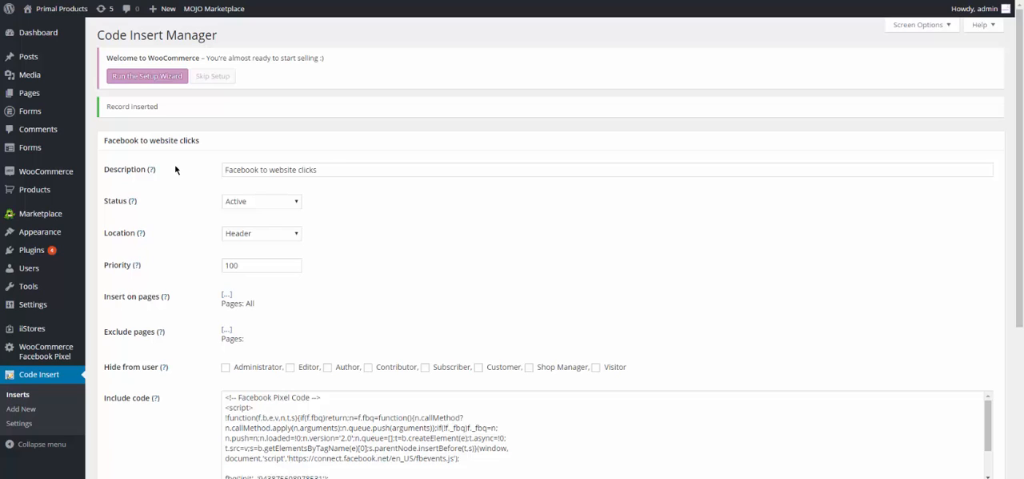
mouse_move(246, 260)
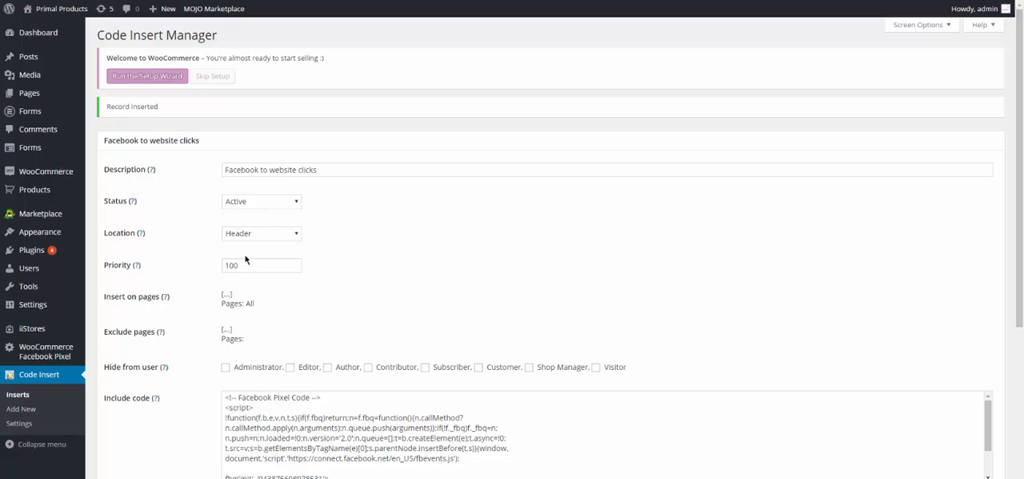
mouse_move(126, 250)
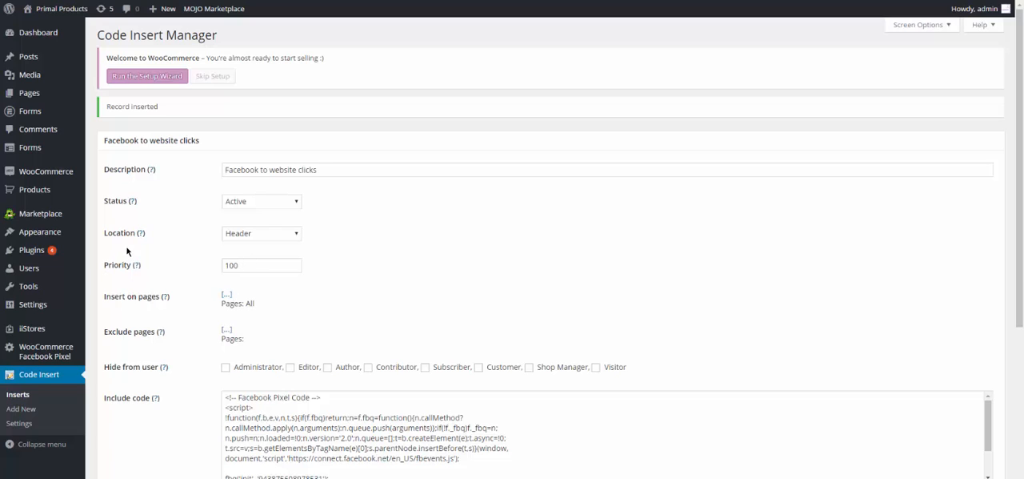
mouse_move(89, 52)
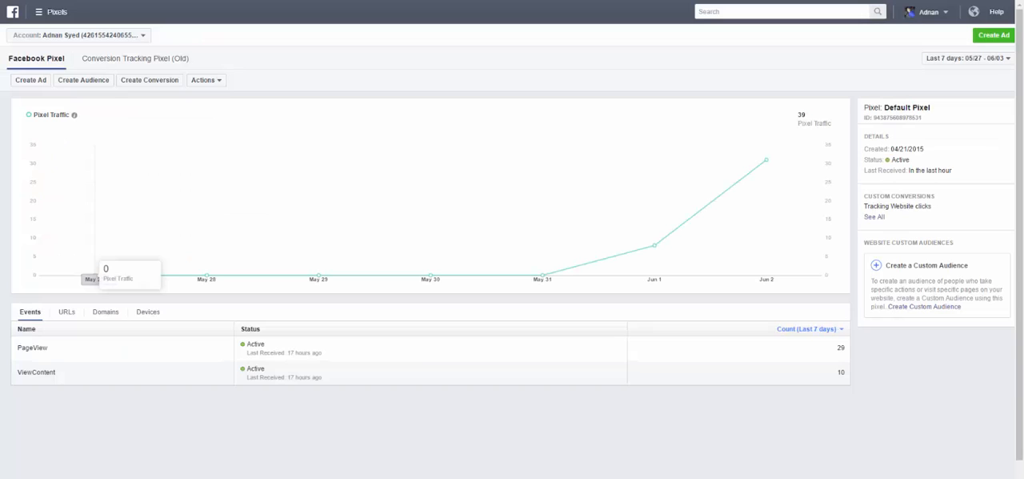
mouse_move(584, 206)
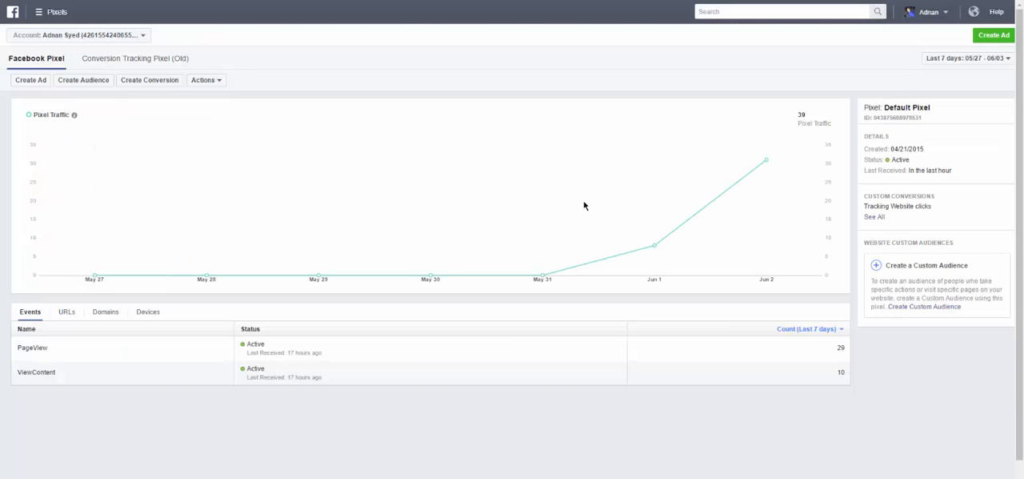